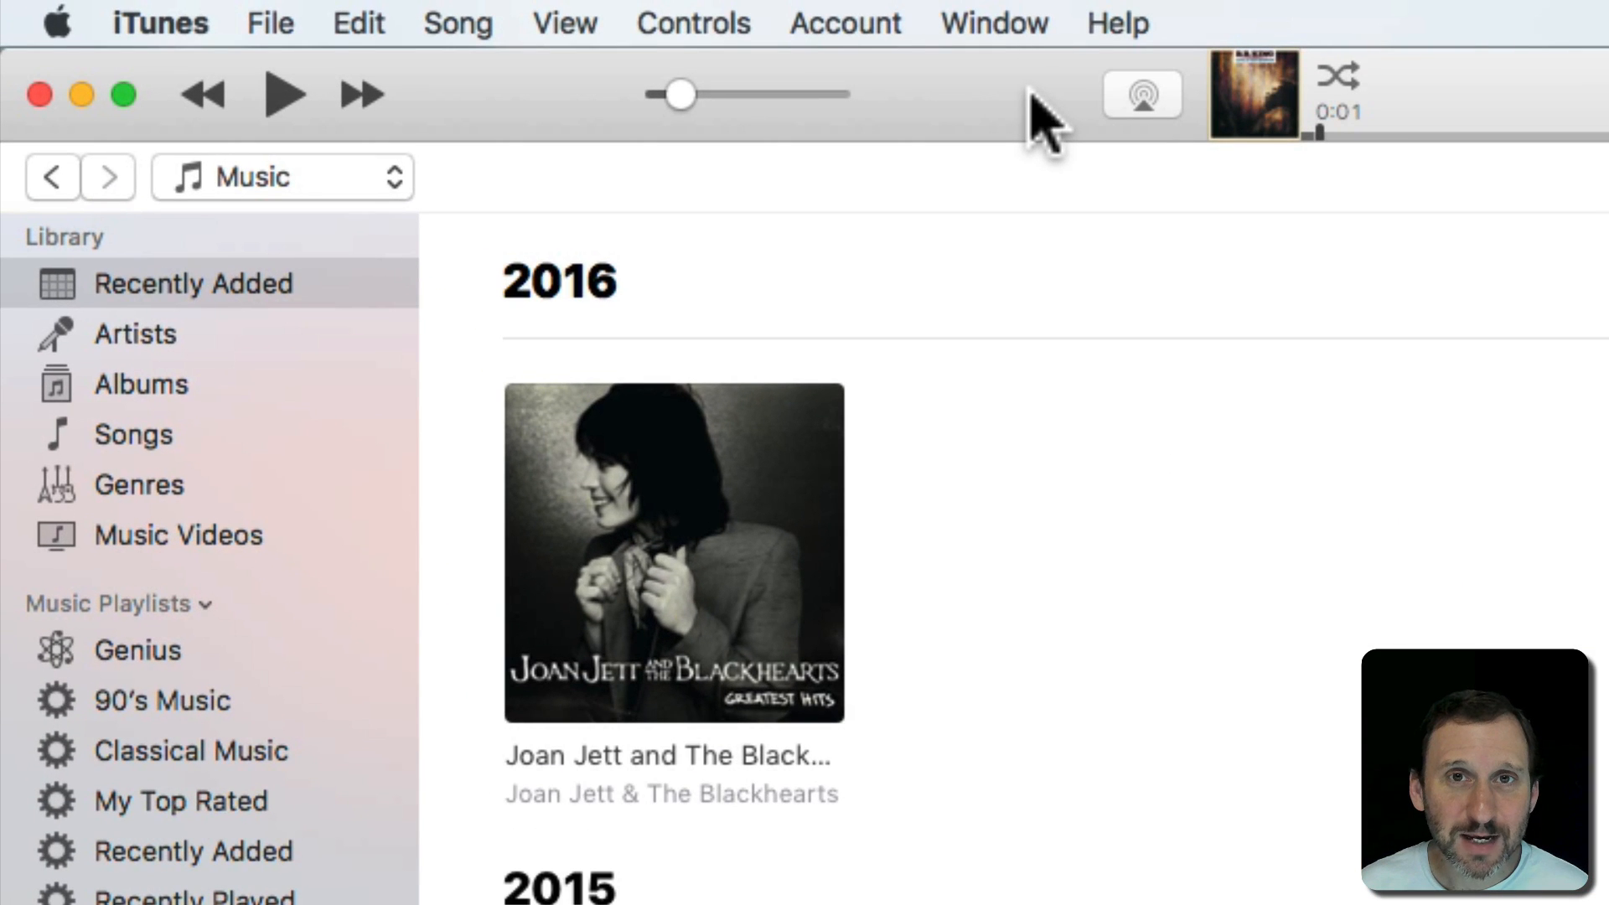
mouse_move(970, 26)
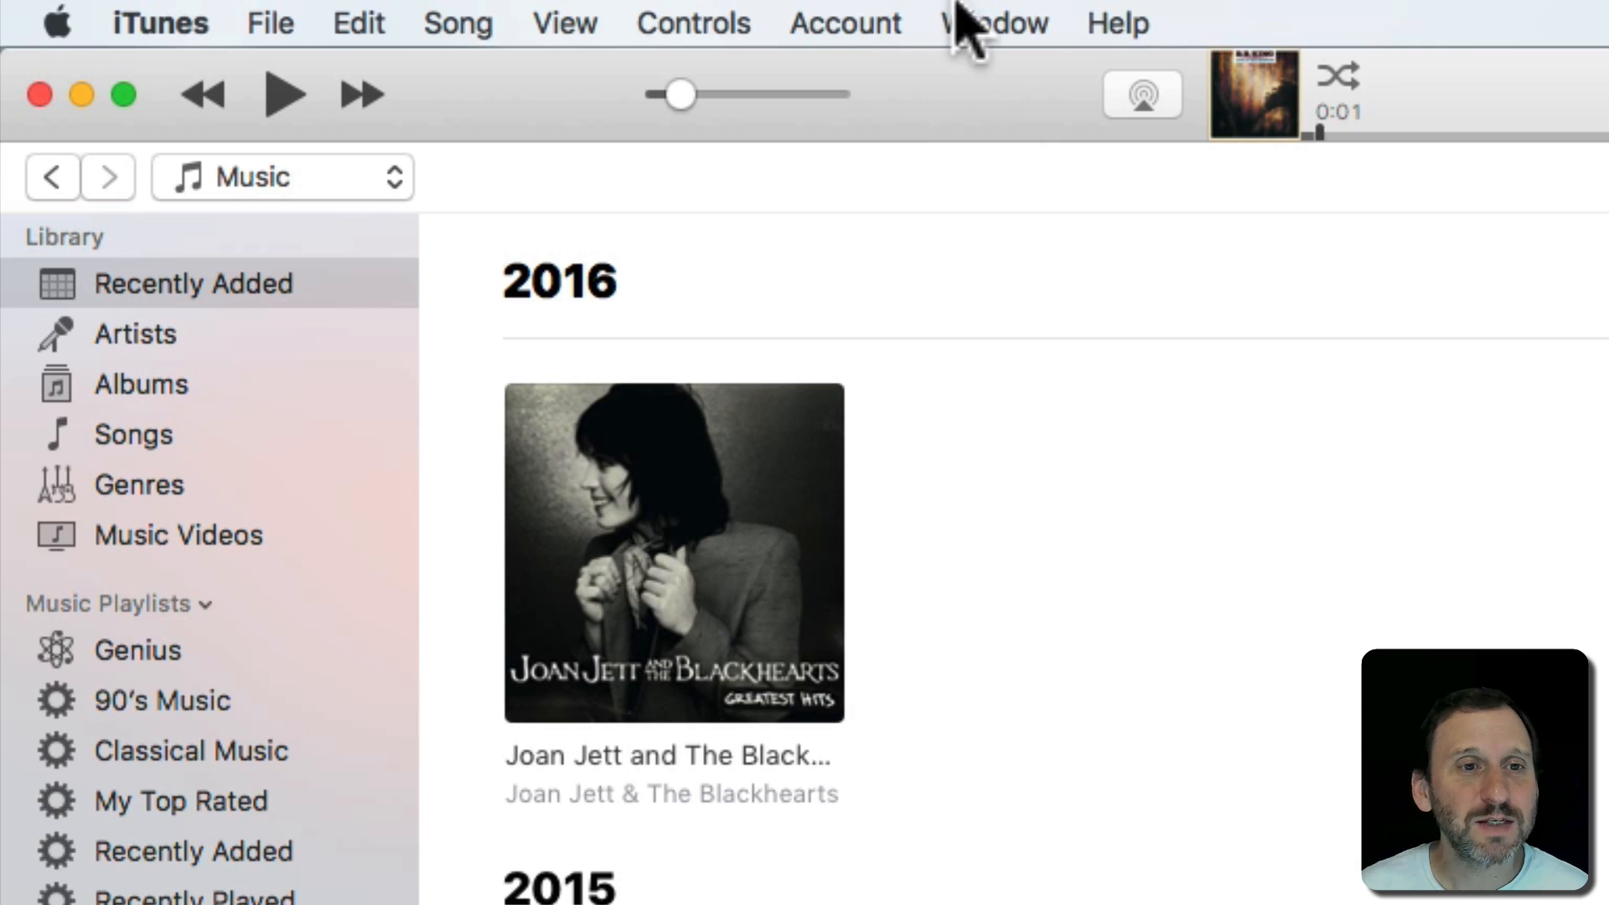
Step: Open the iTunes Equalizer window from the Window menu
left_click(991, 23)
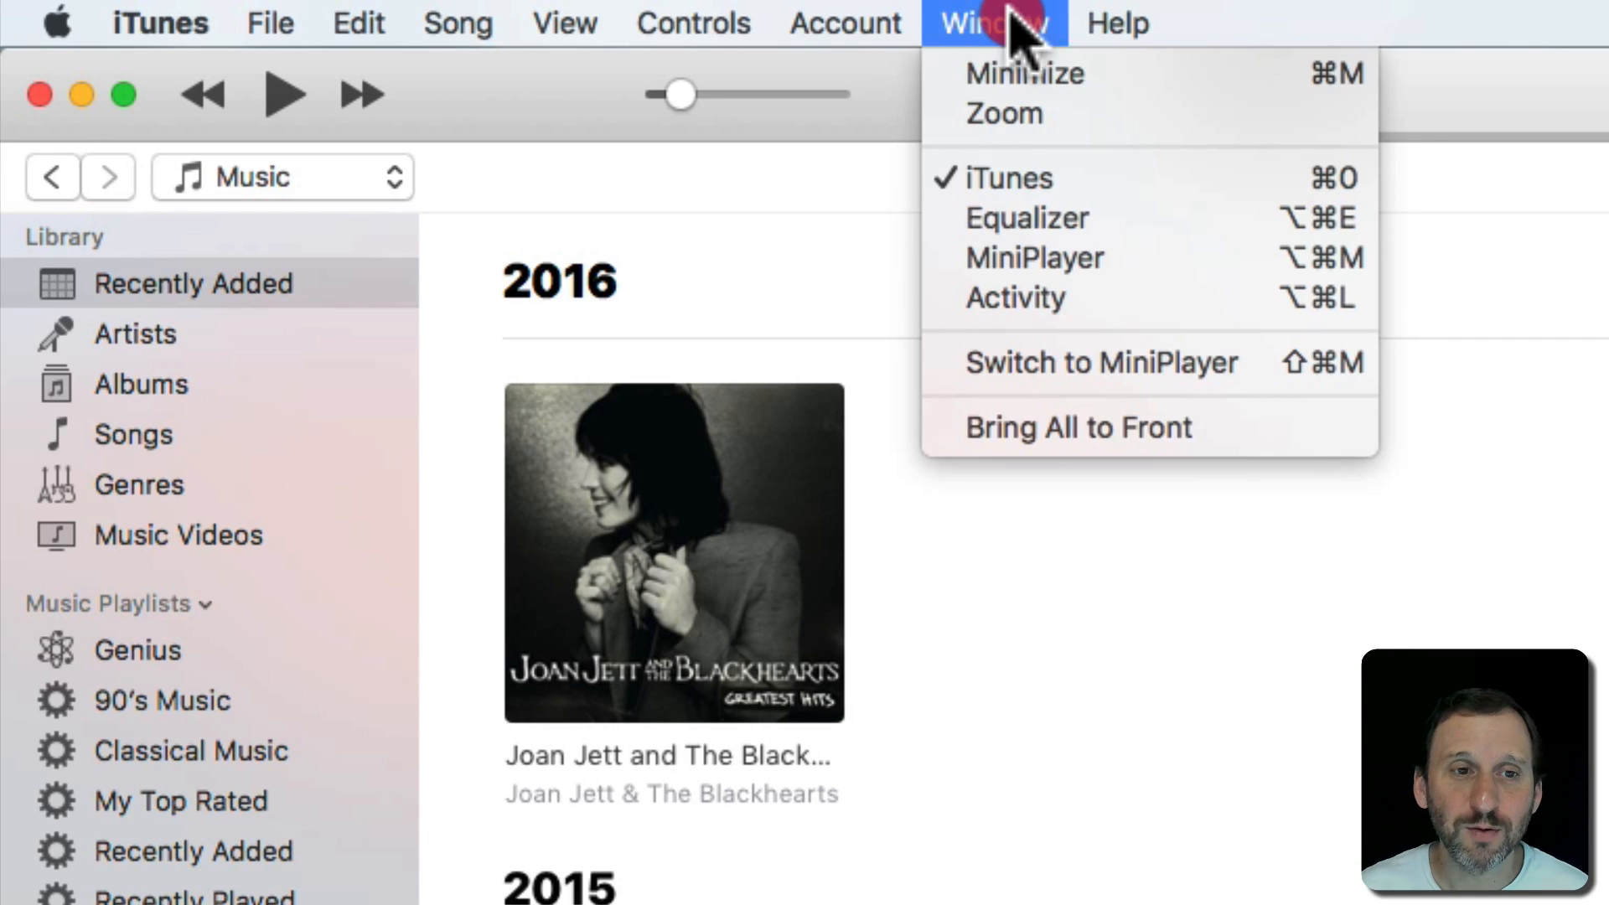
mouse_move(1026, 218)
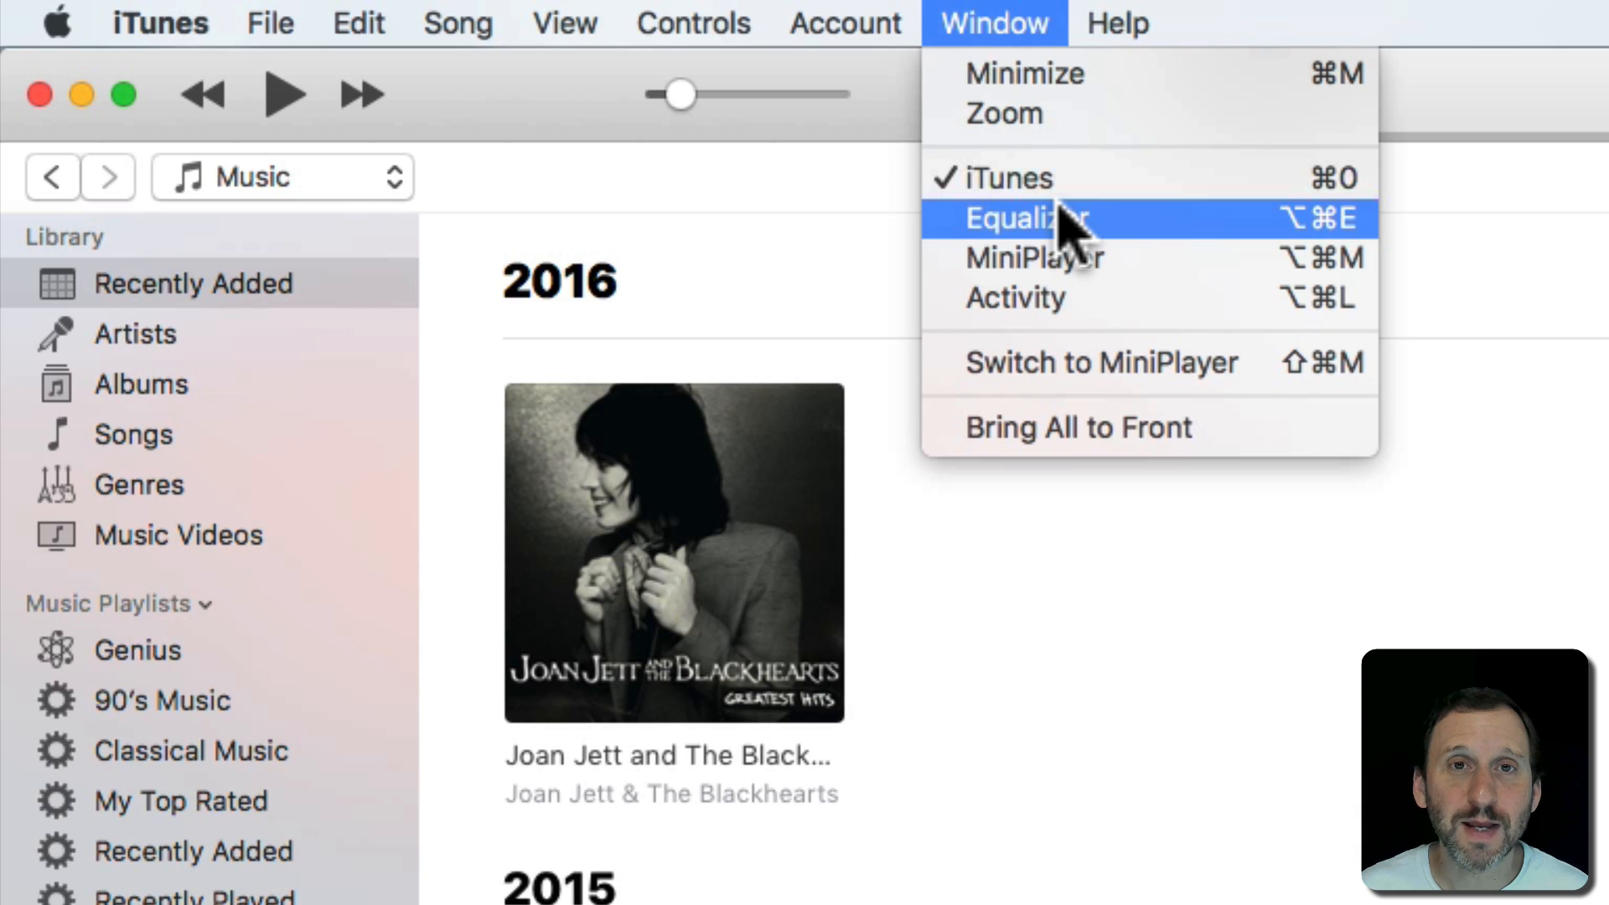
left_click(1025, 219)
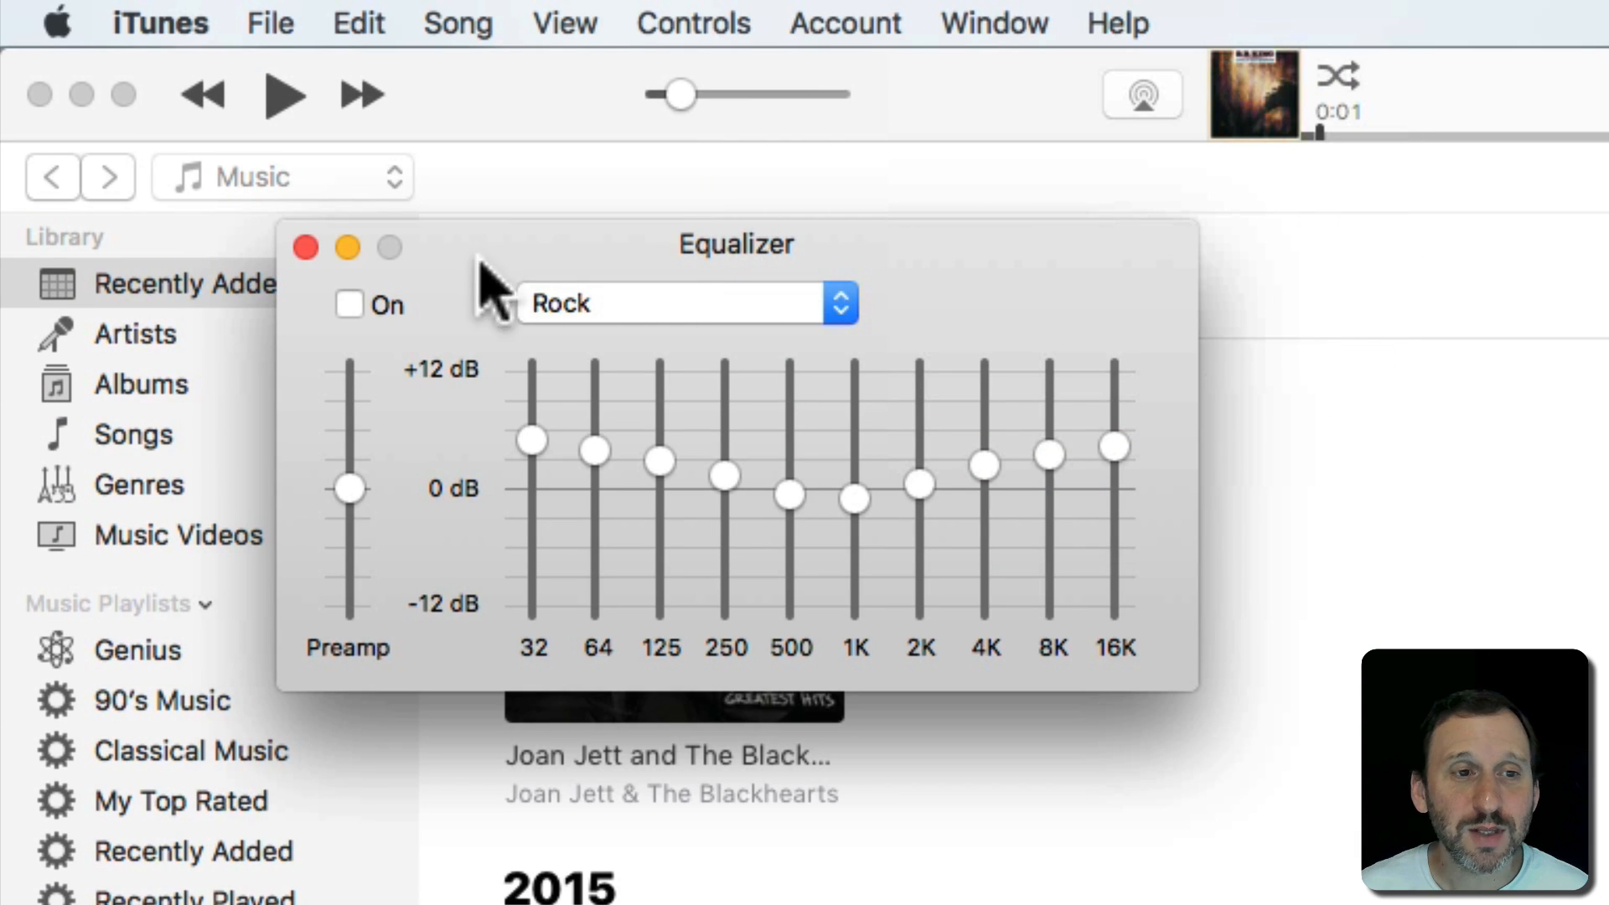
mouse_move(590, 467)
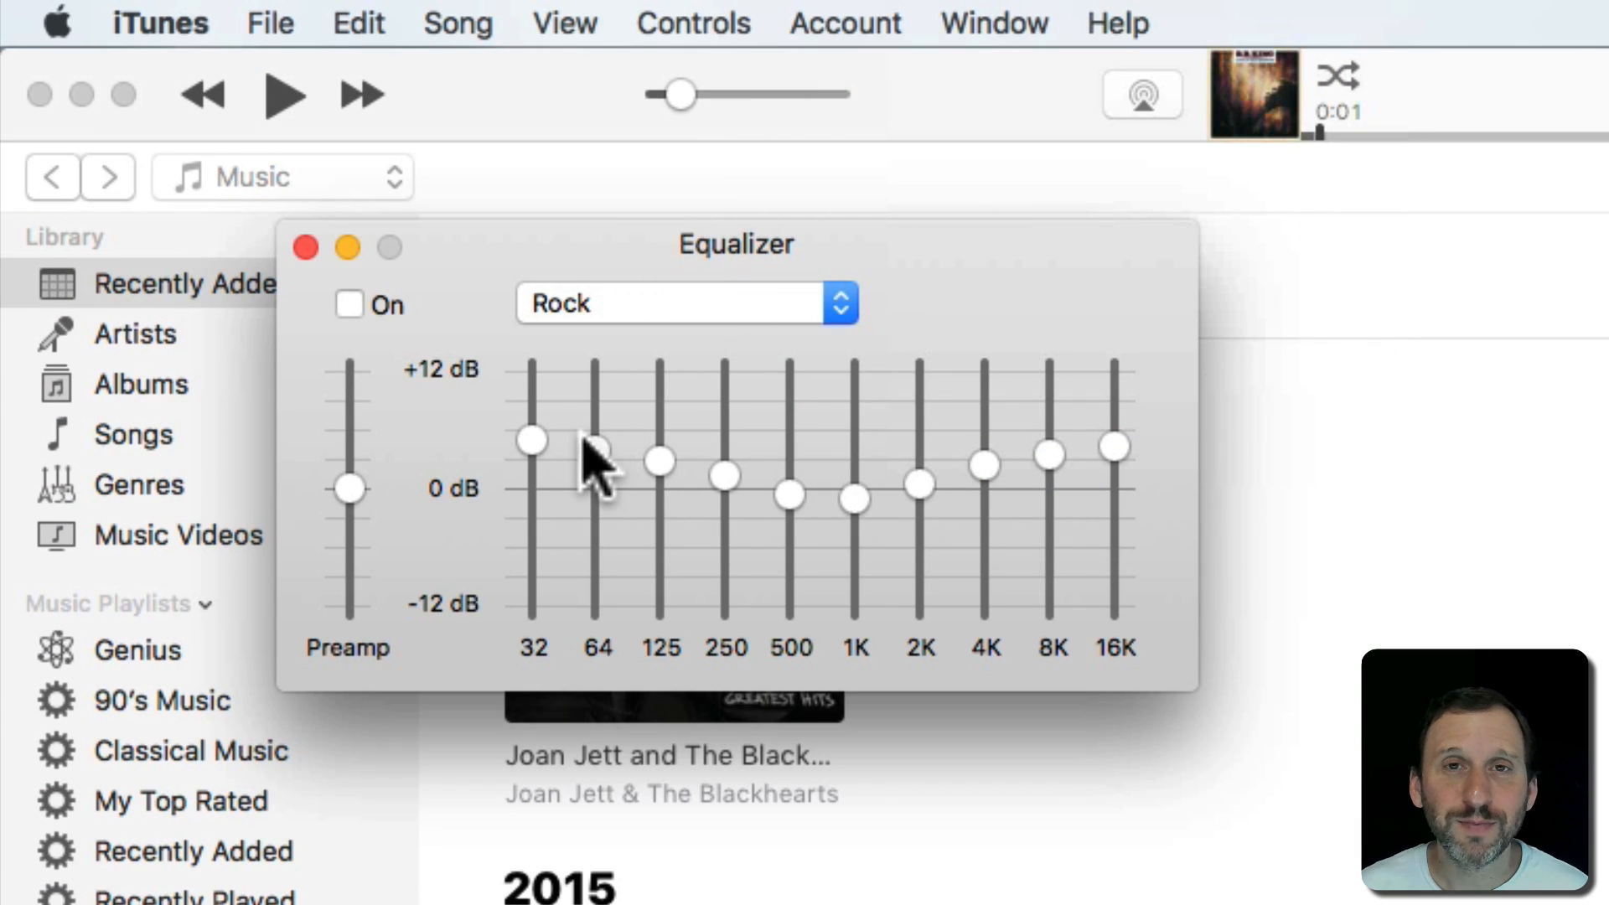
mouse_move(929, 502)
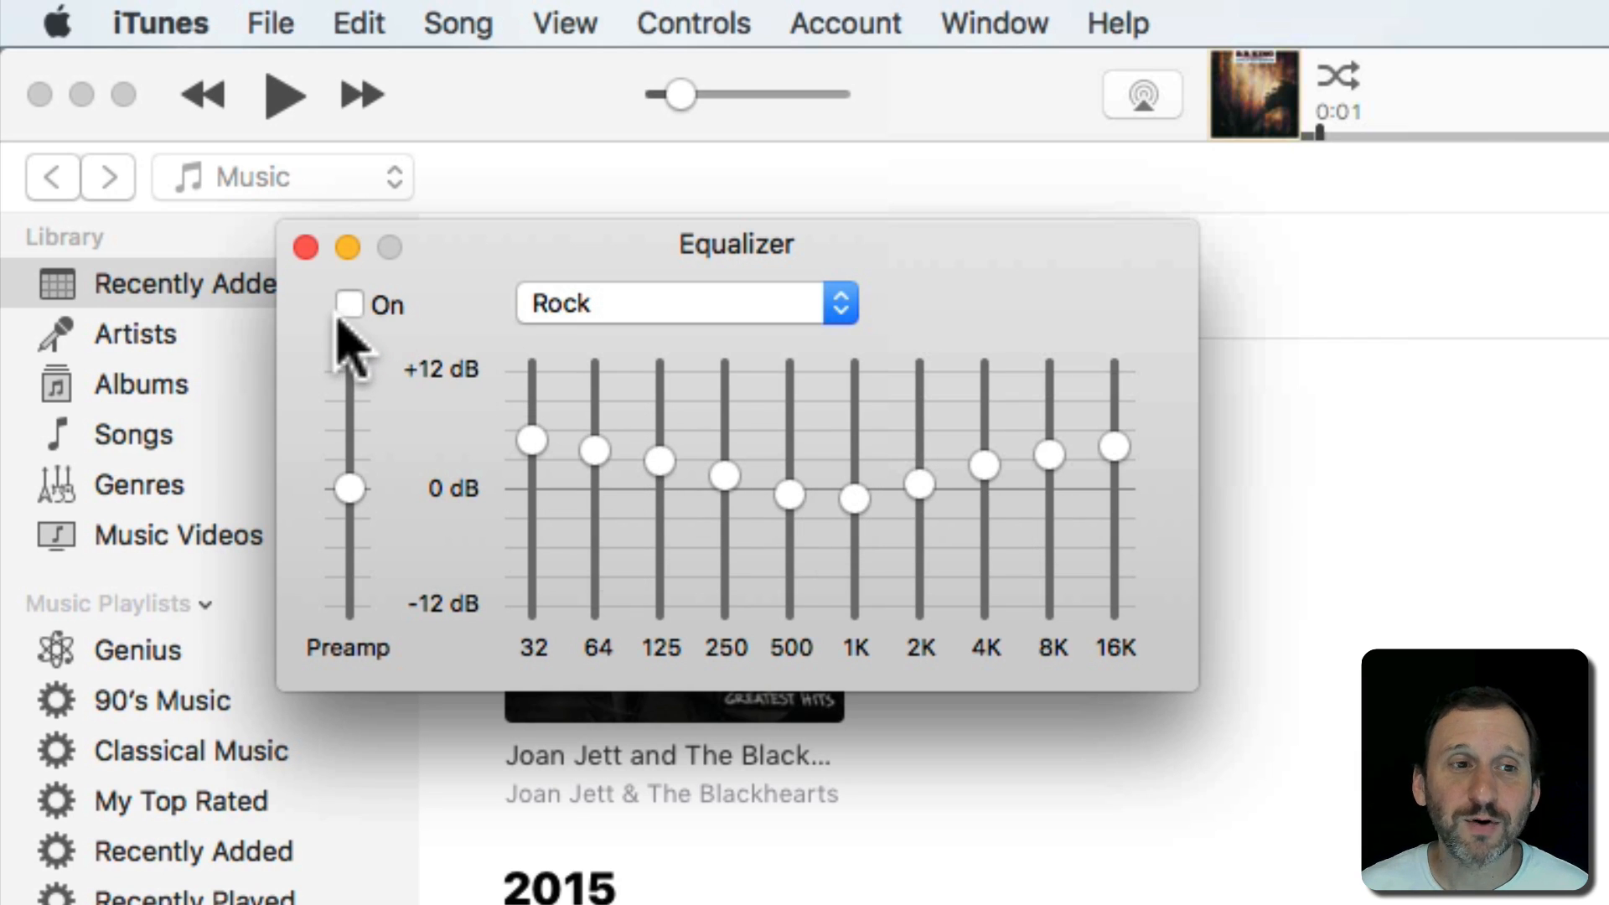
Step: Turn the equalizer on and cut the 500 Hz band to make a Manual setting
left_click(349, 303)
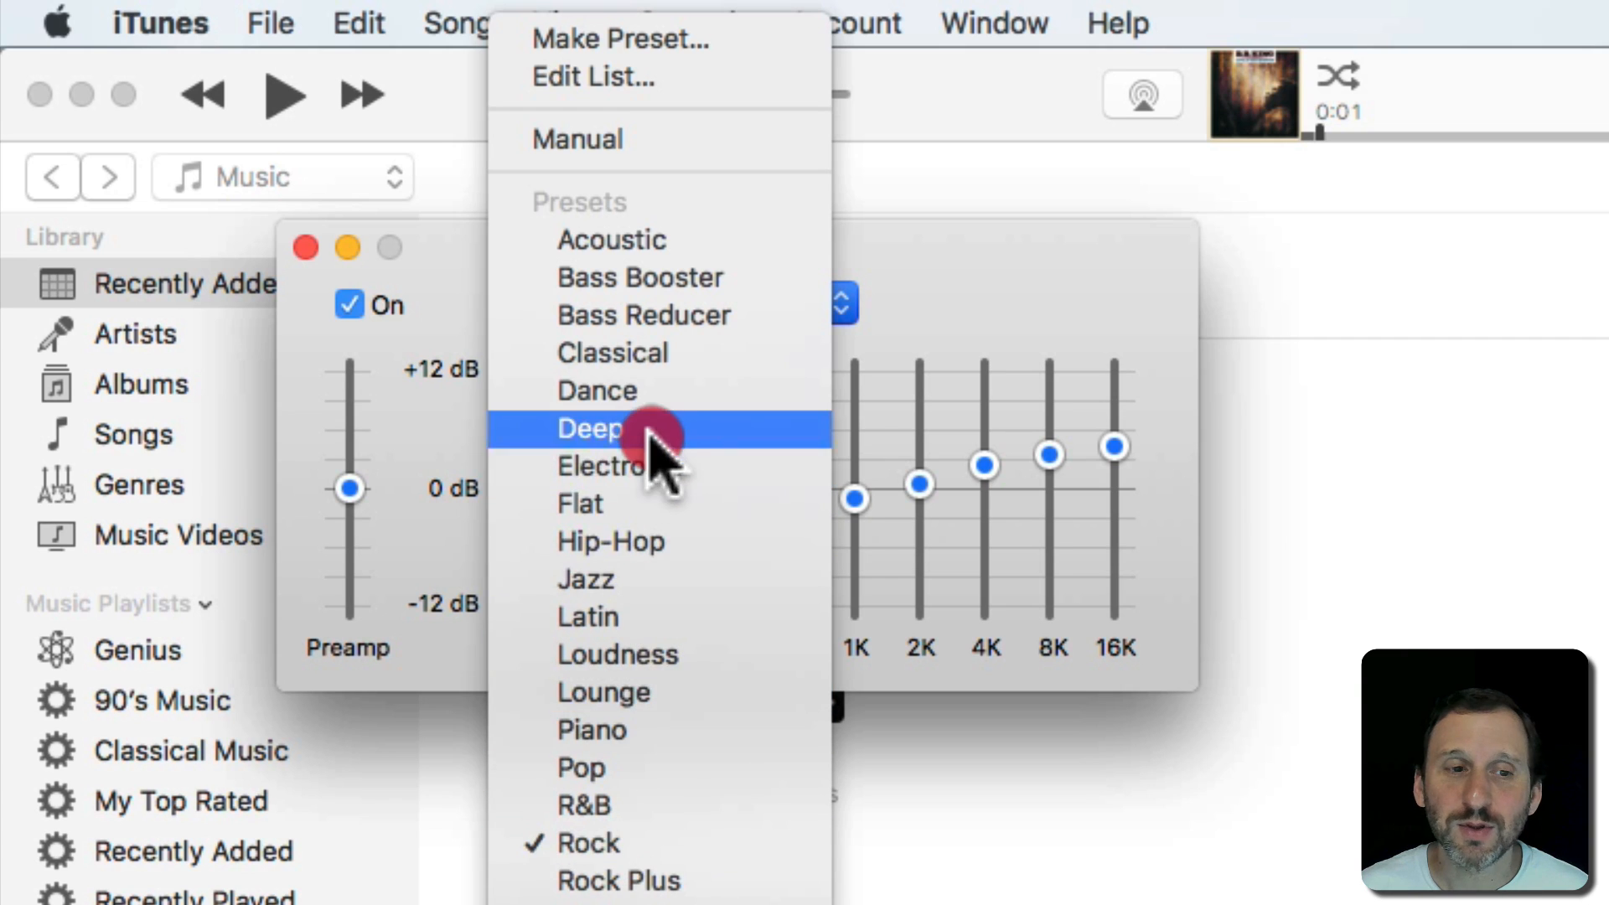
mouse_move(667, 842)
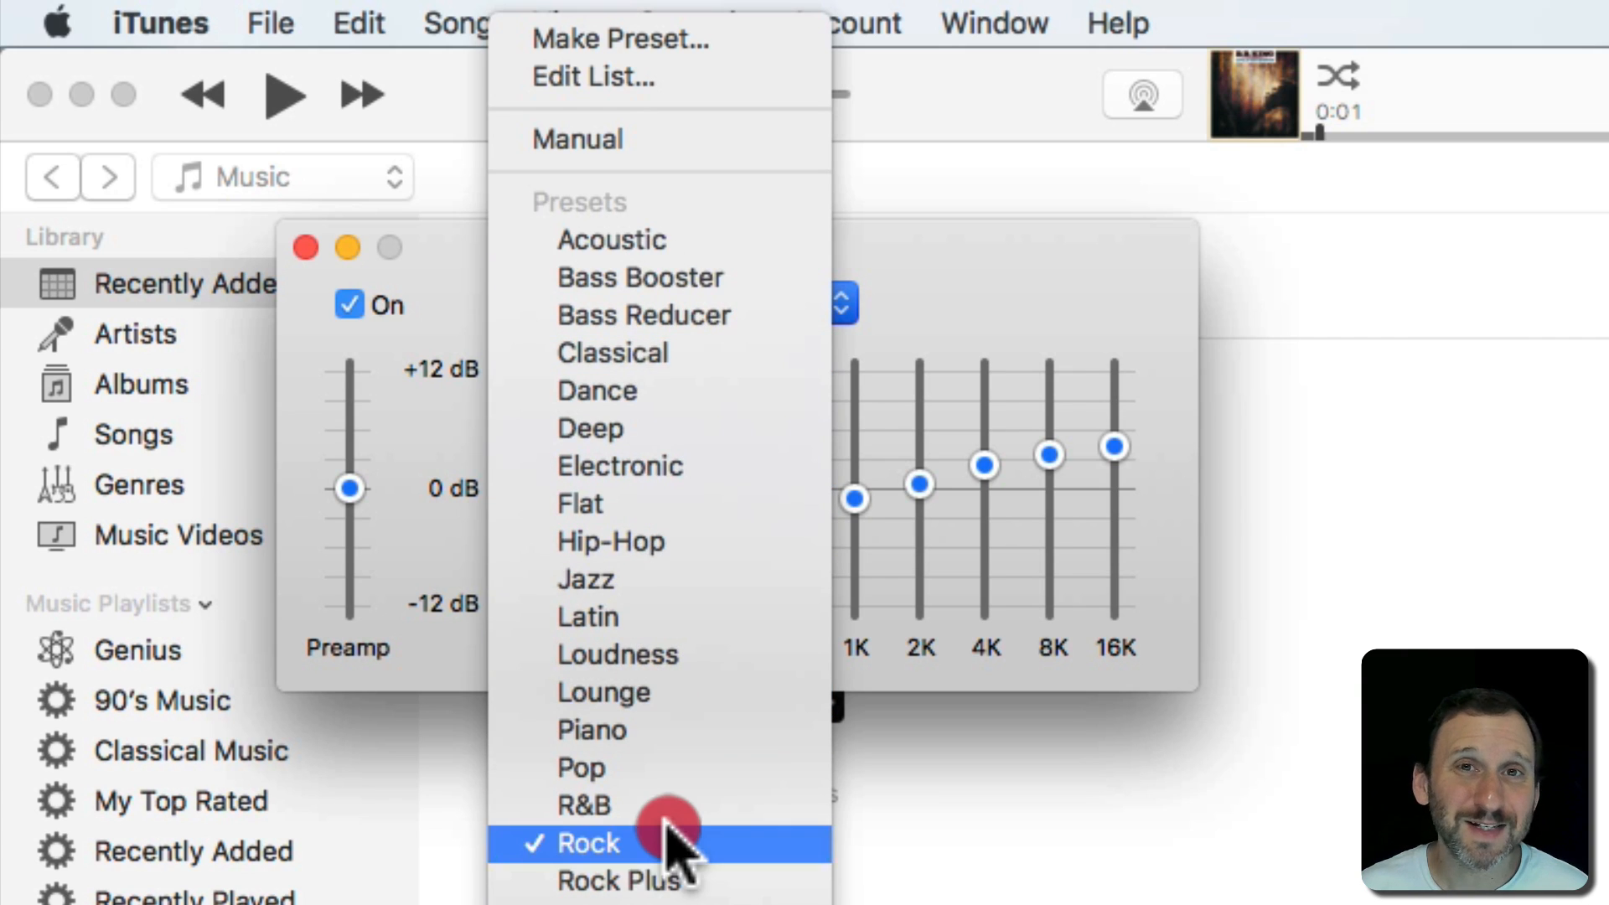
mouse_move(718, 315)
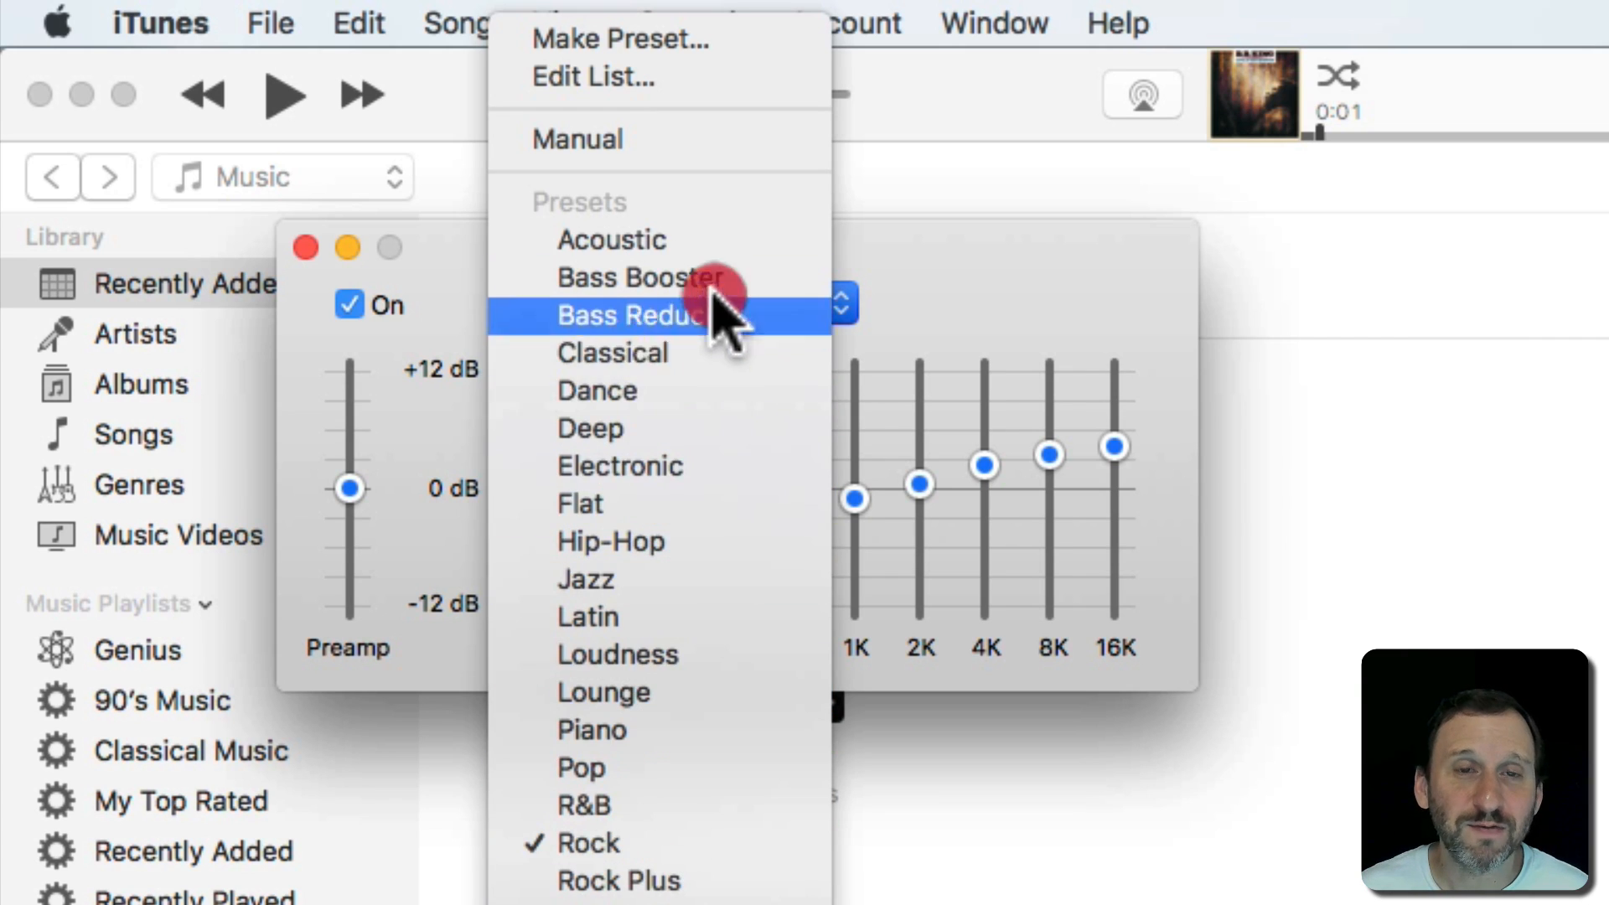
mouse_move(667, 655)
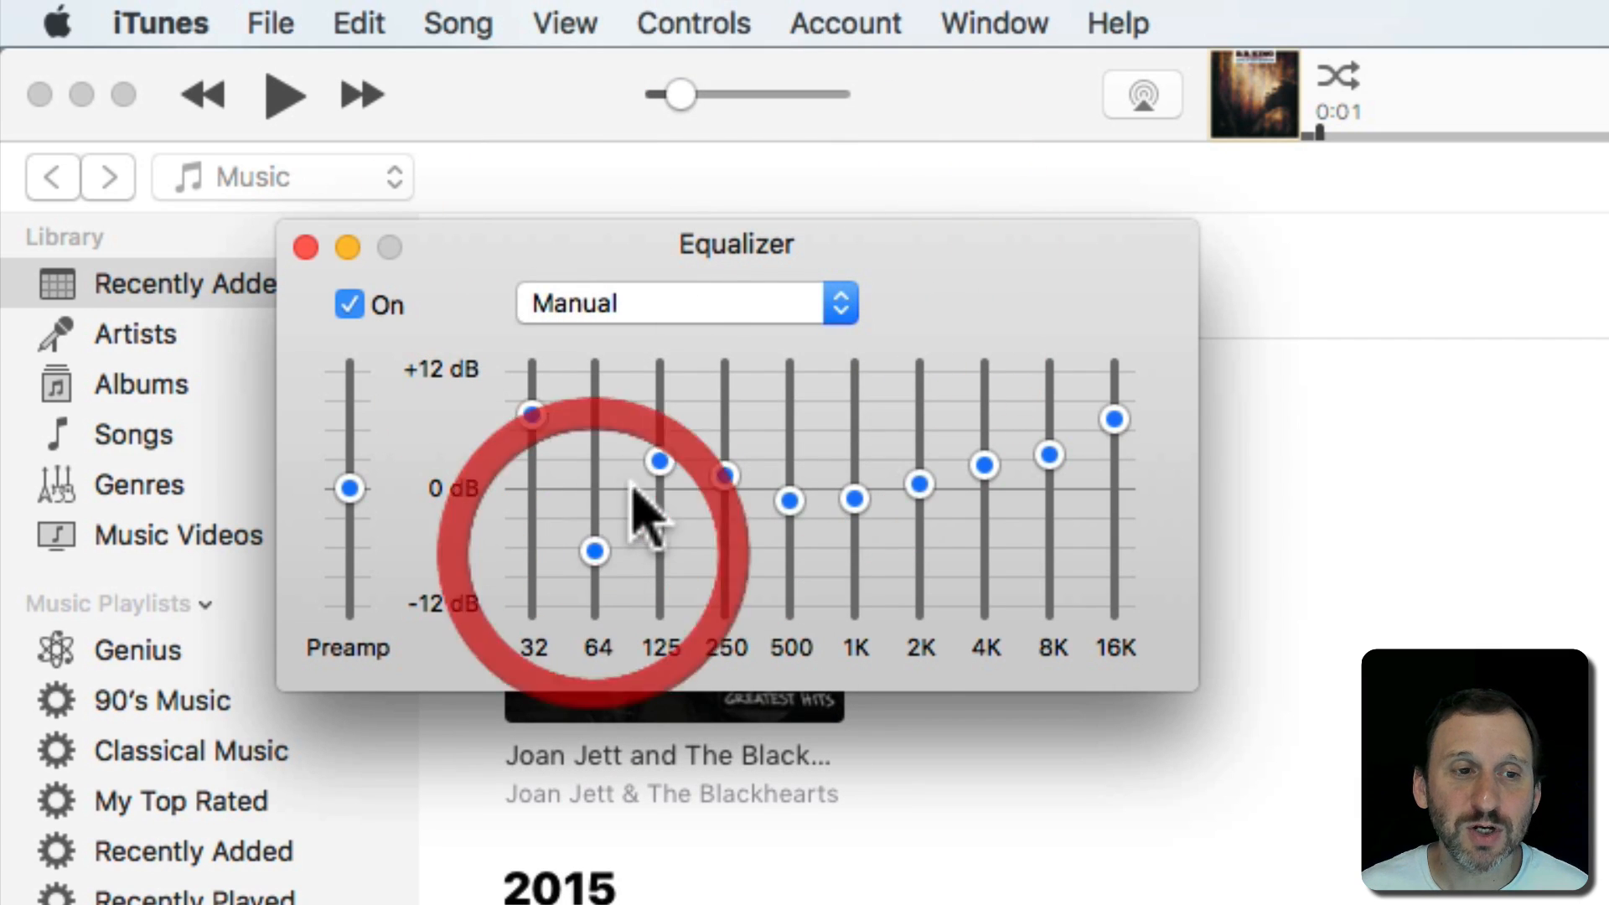
left_click(685, 302)
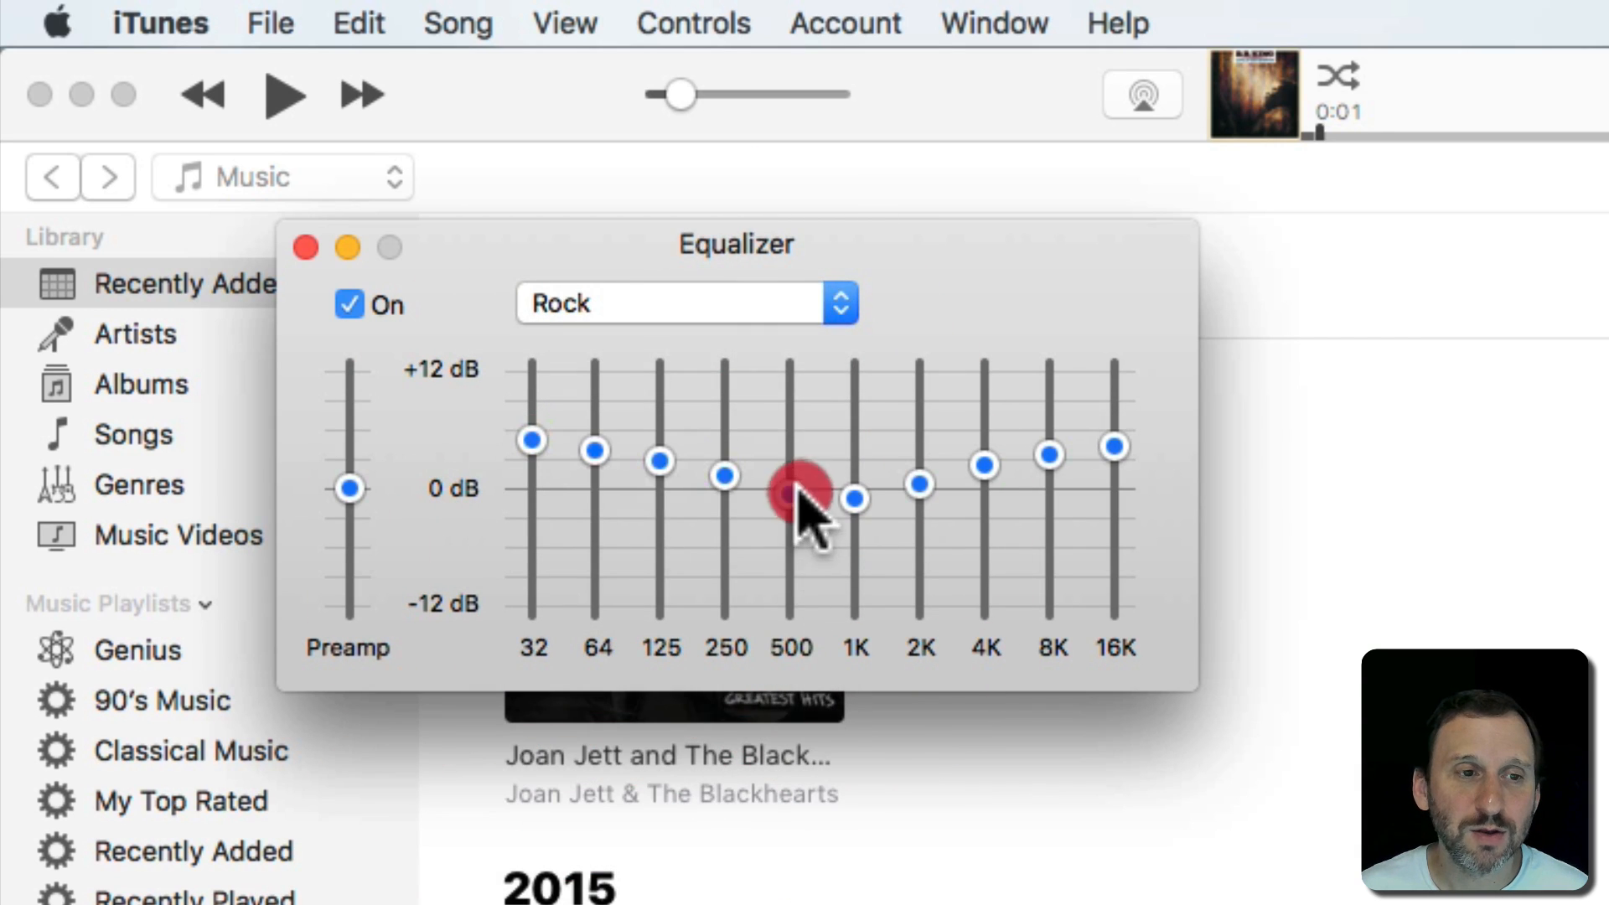
left_click_drag(791, 475, 791, 546)
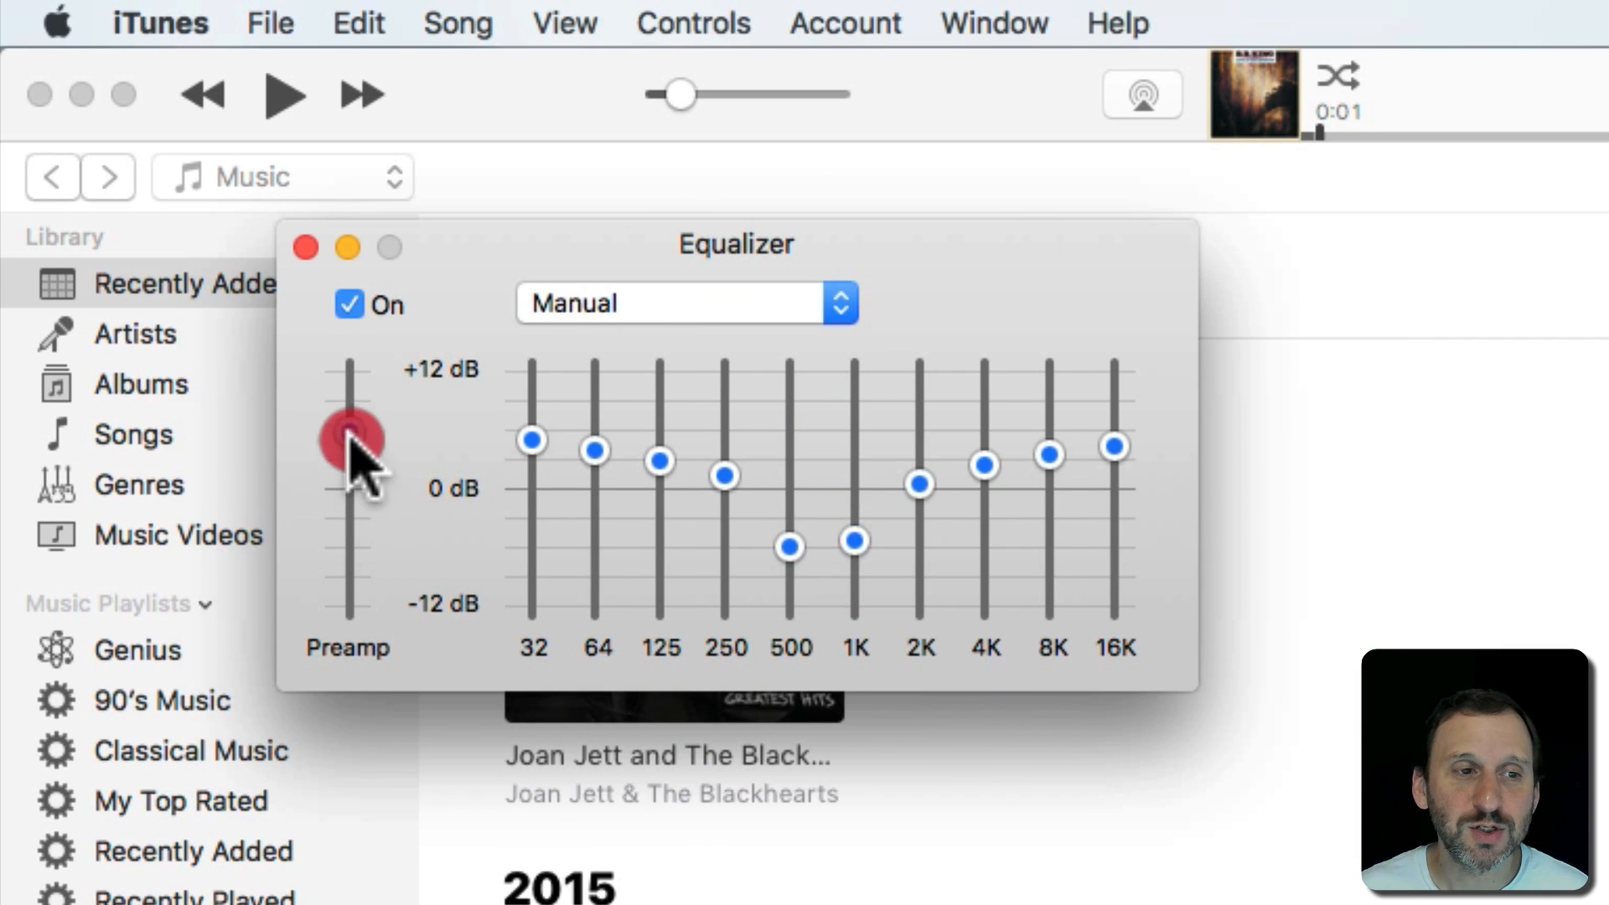
left_click(686, 302)
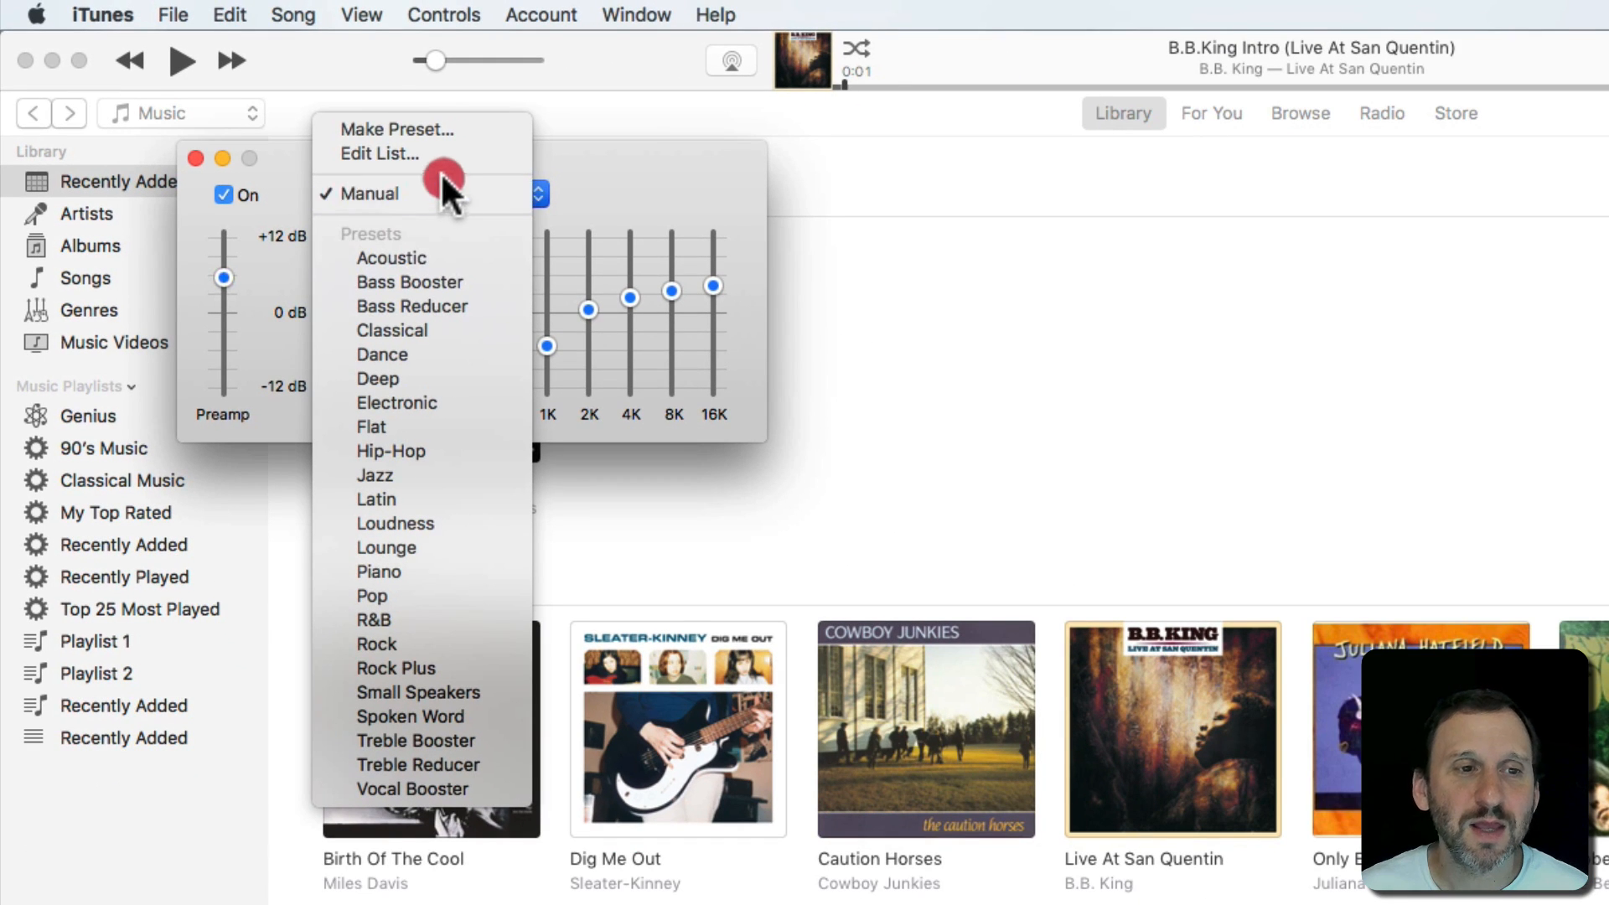
left_click(398, 128)
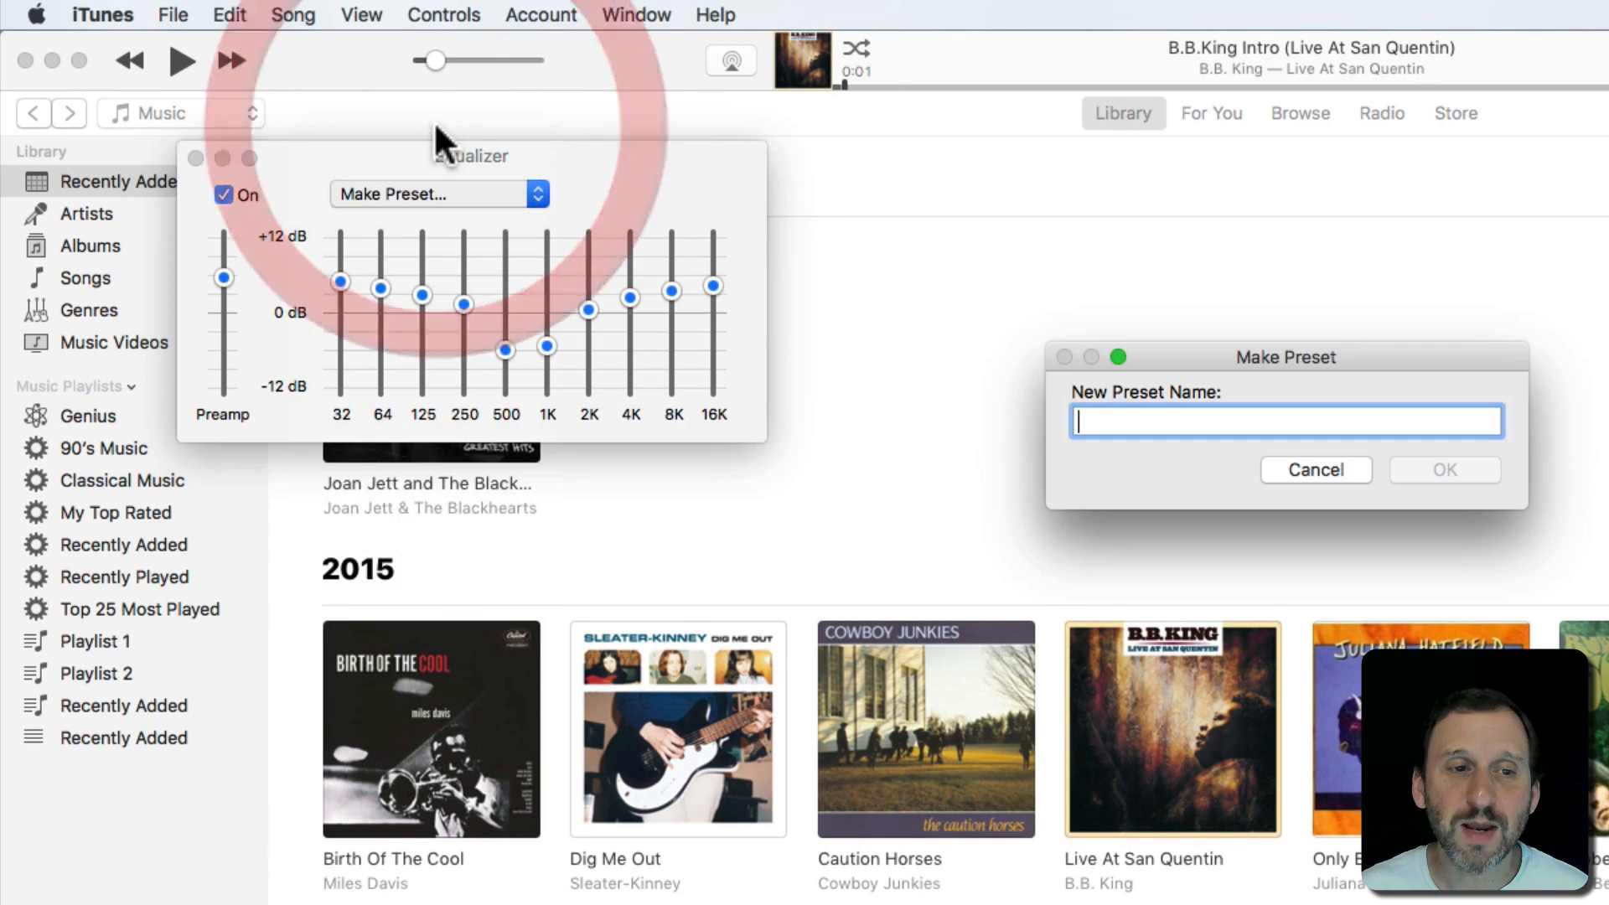
left_click(1316, 470)
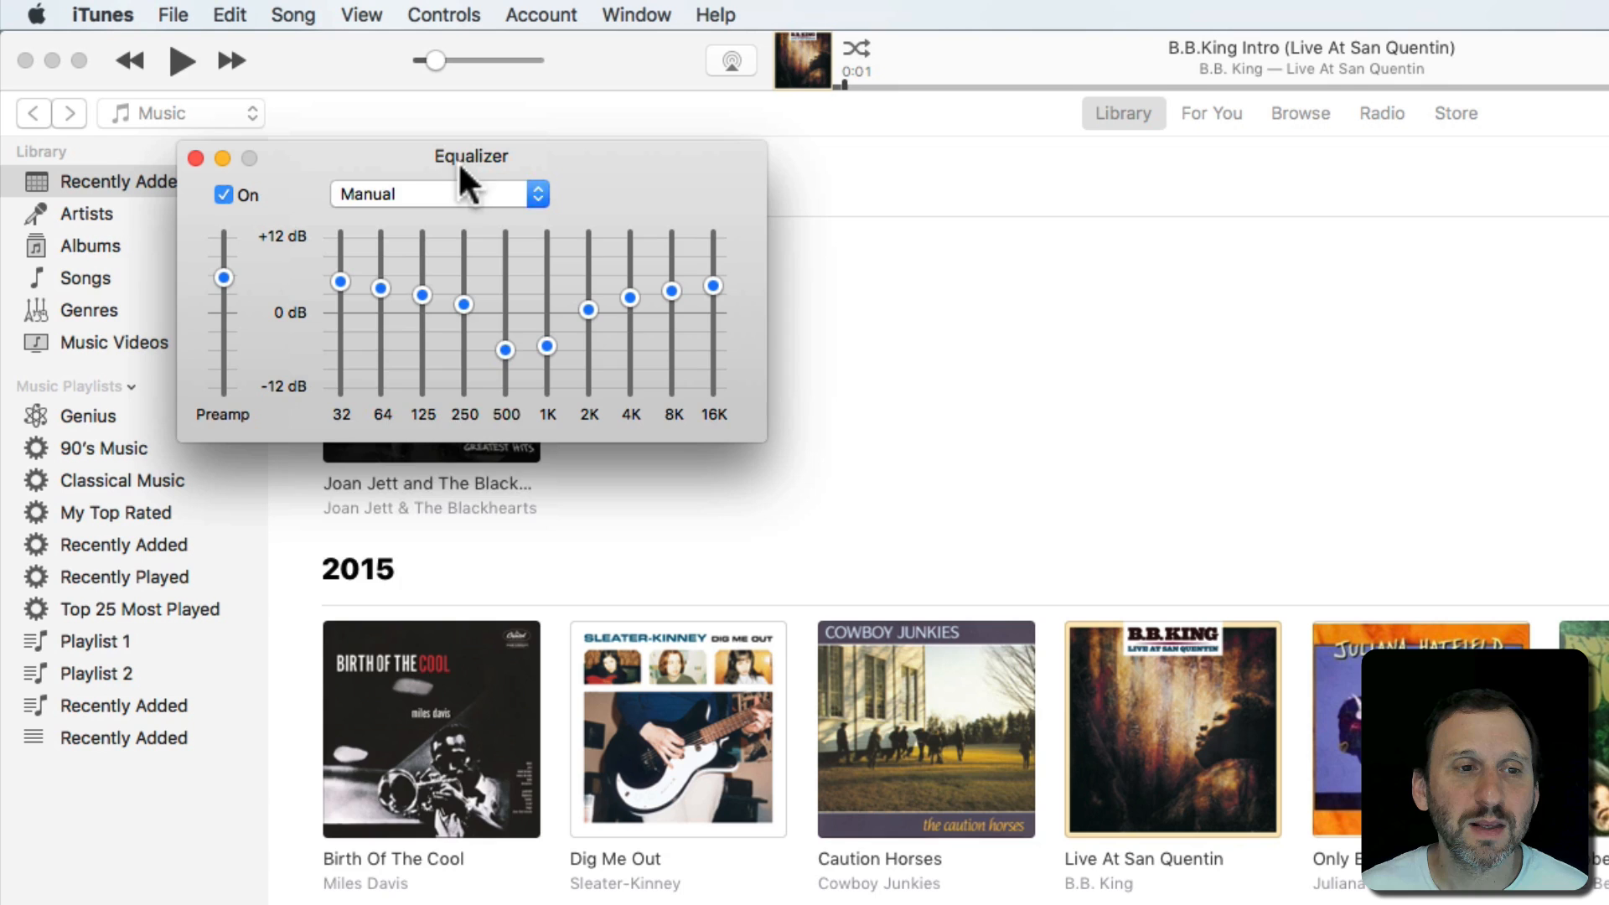
left_click(435, 194)
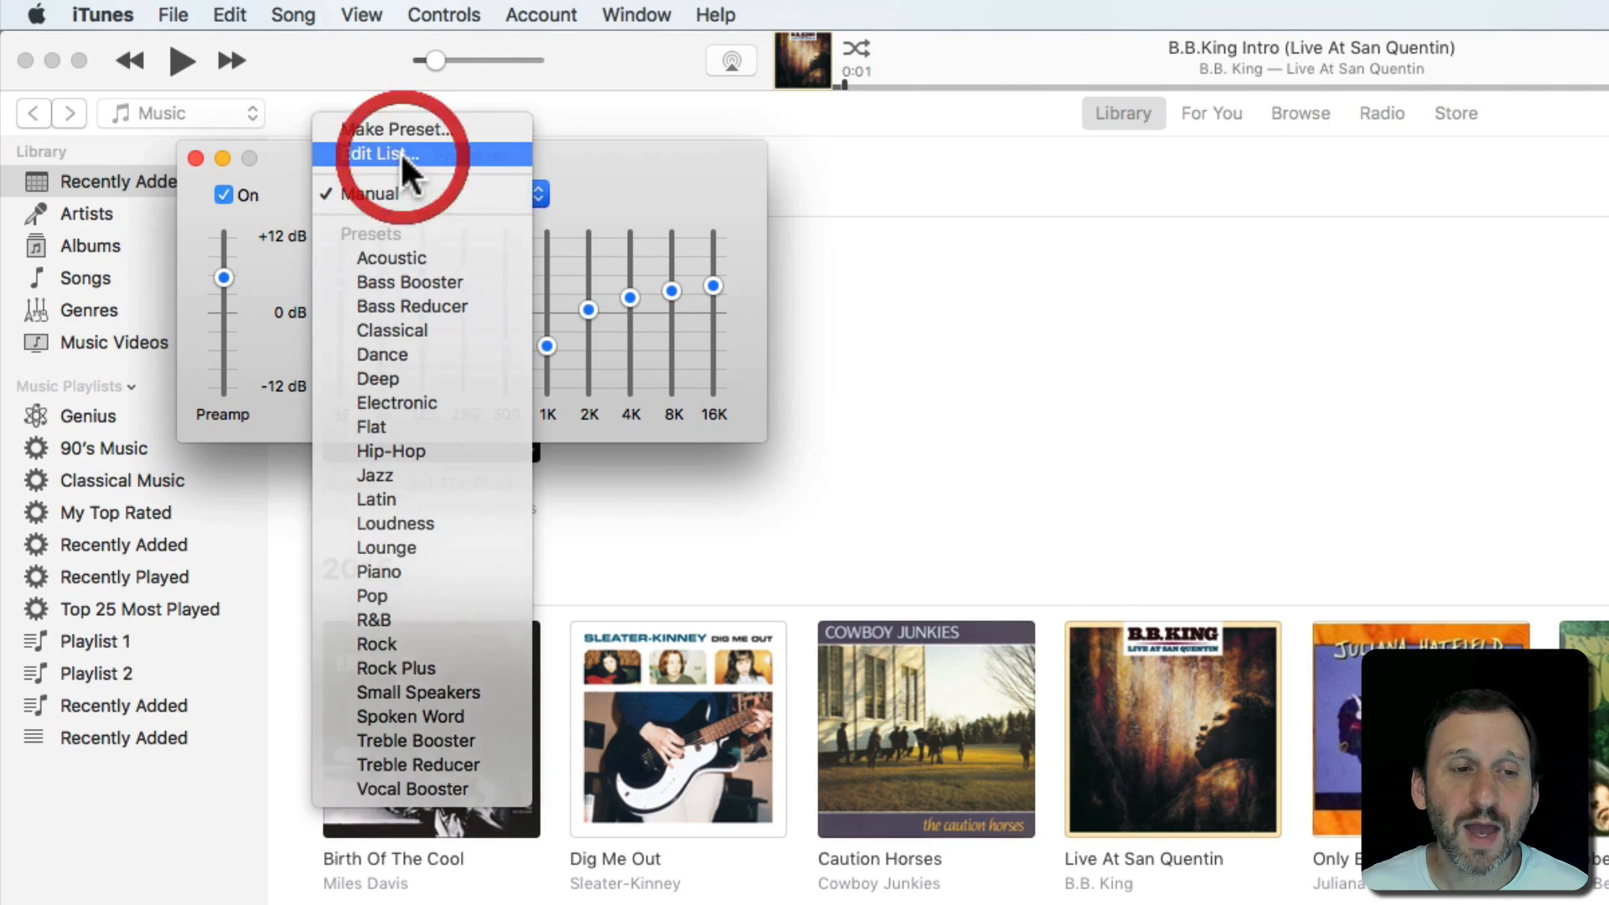
left_click(383, 155)
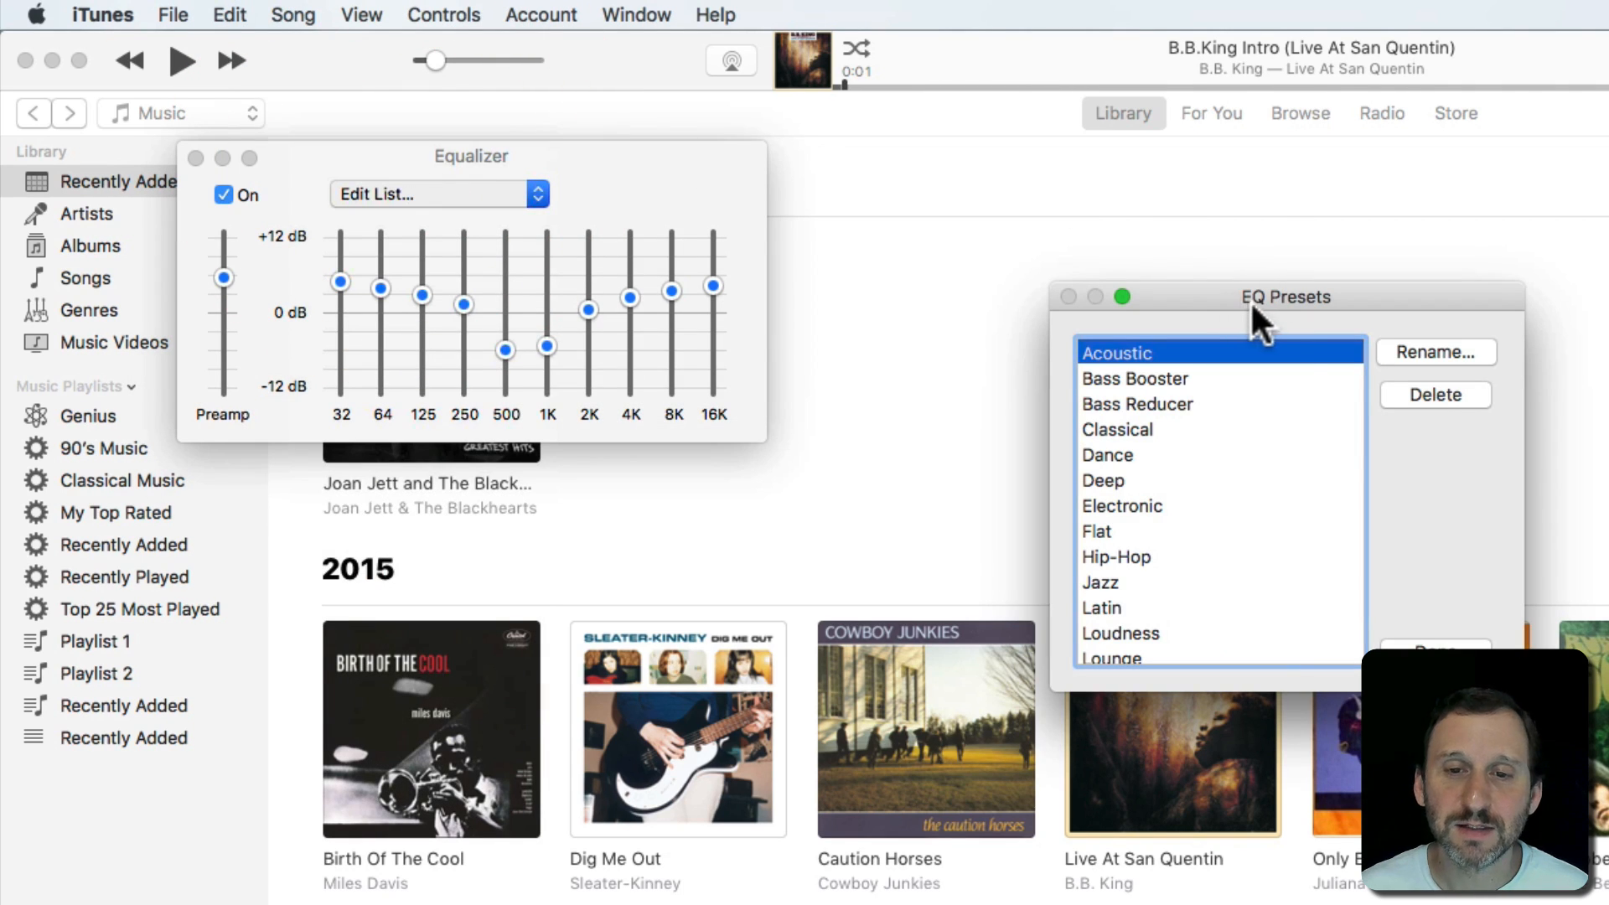
left_click(1104, 480)
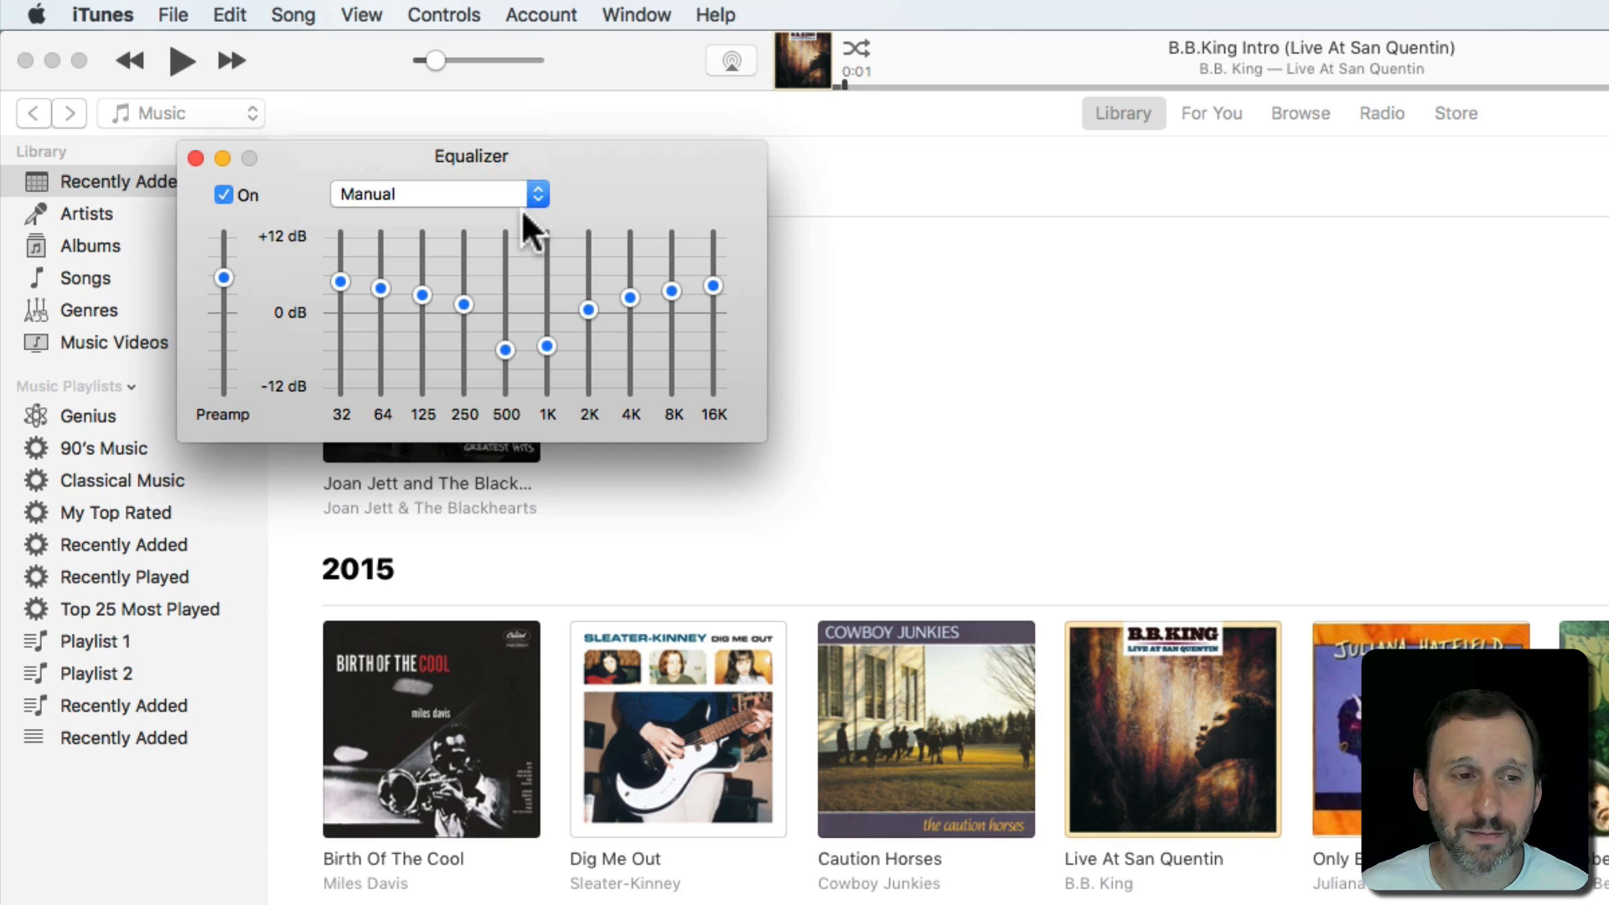
mouse_move(288, 179)
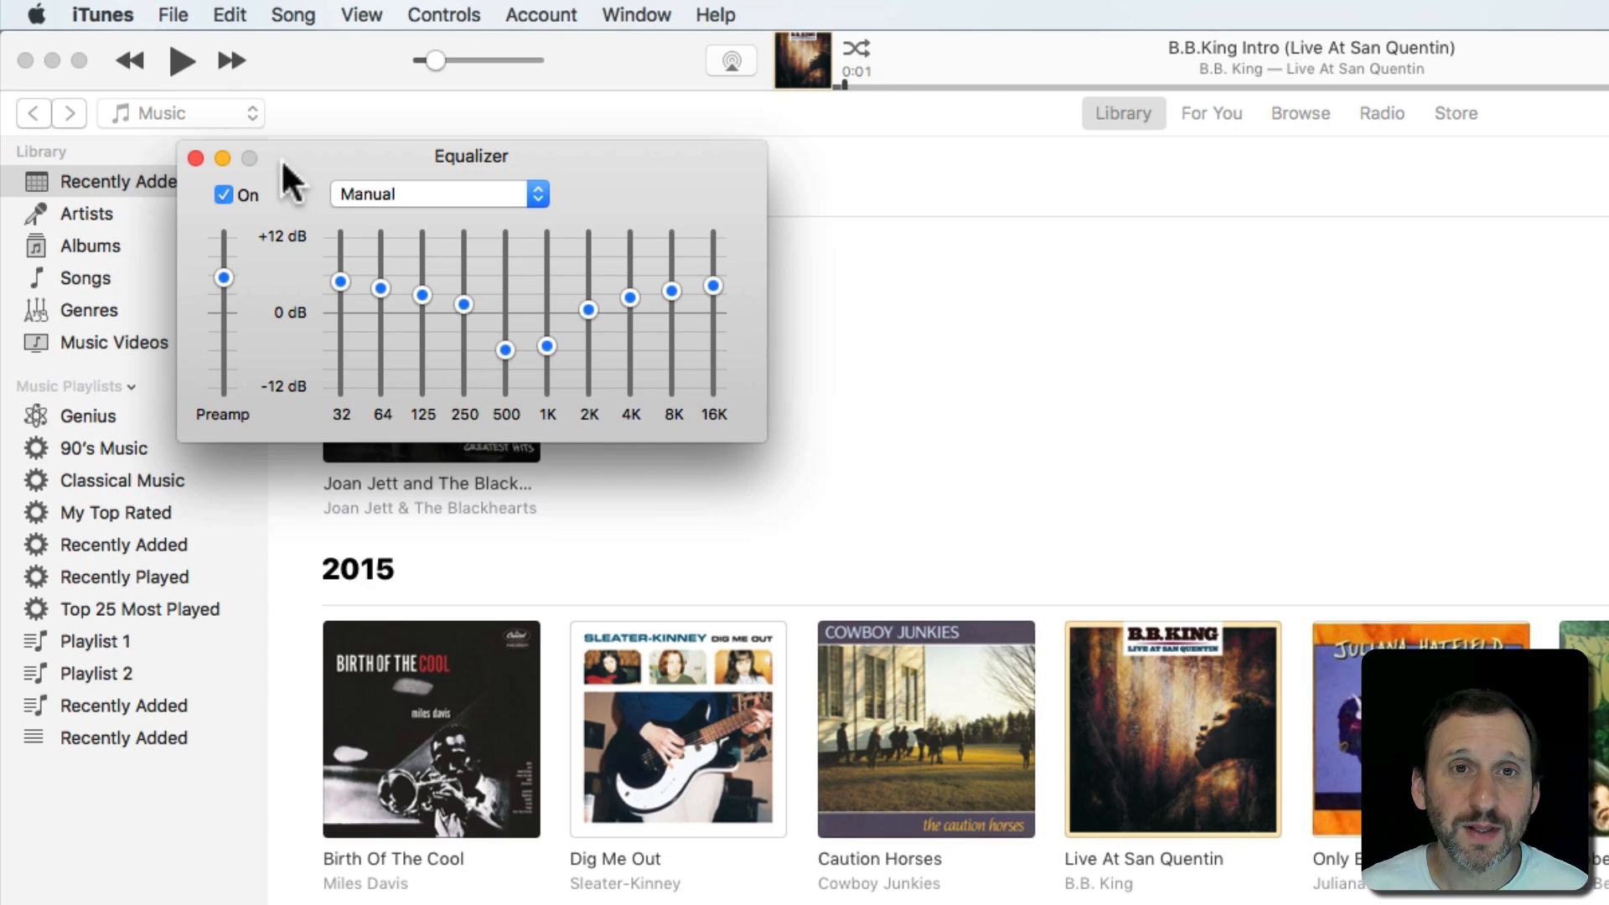
Step: Close the equalizer, select the B.B. King tracks in Songs and confirm multi-item editing
left_click(196, 158)
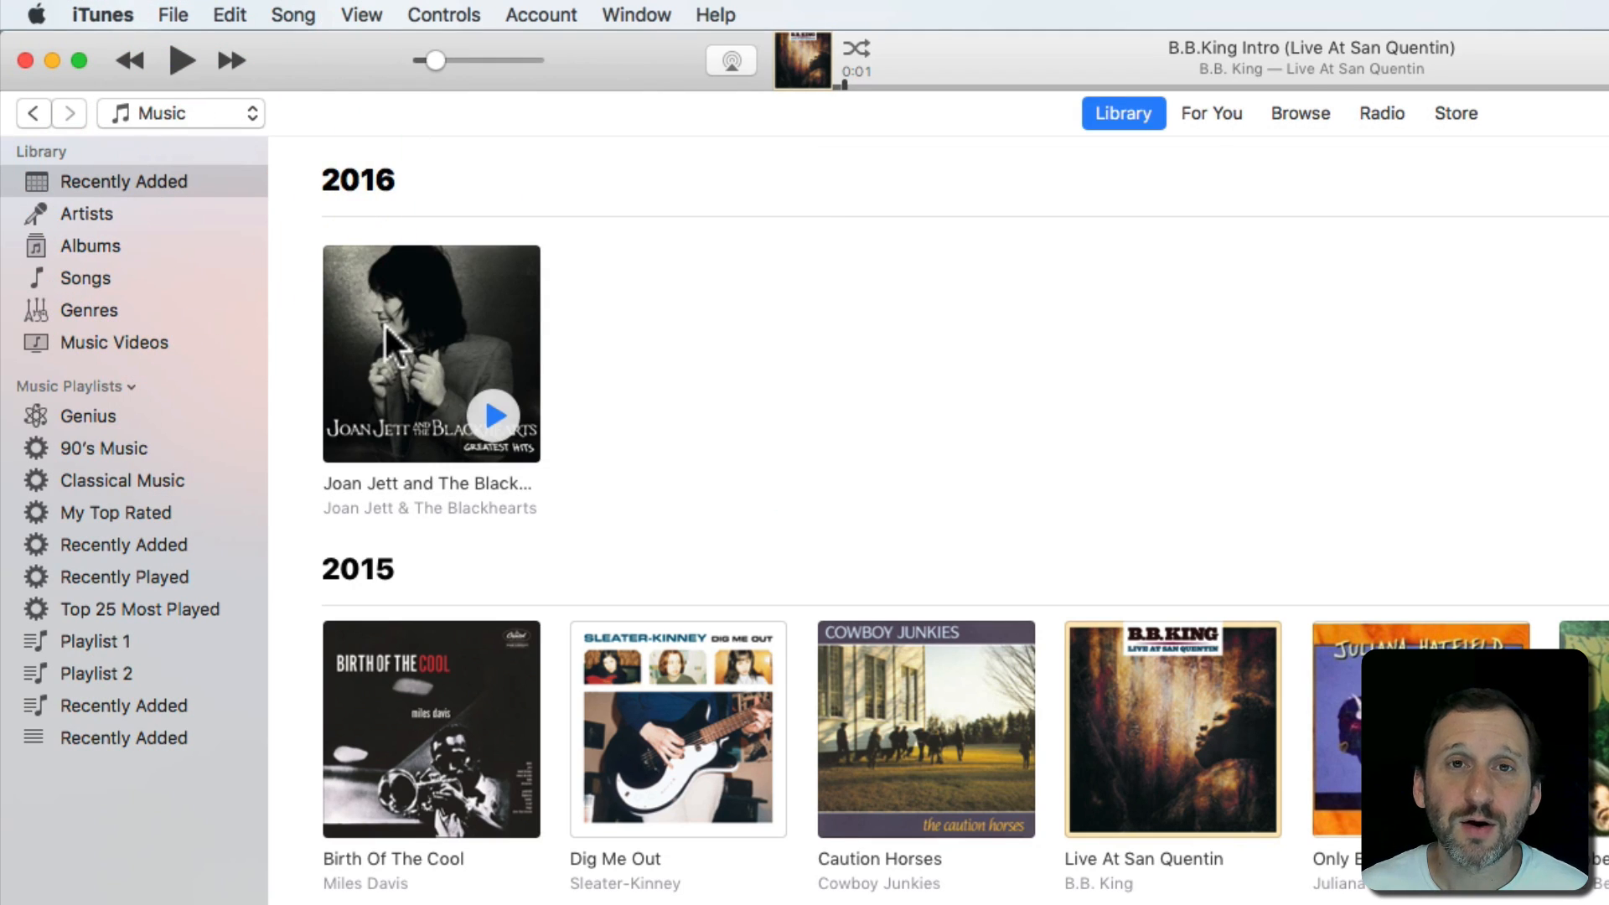
mouse_move(544, 572)
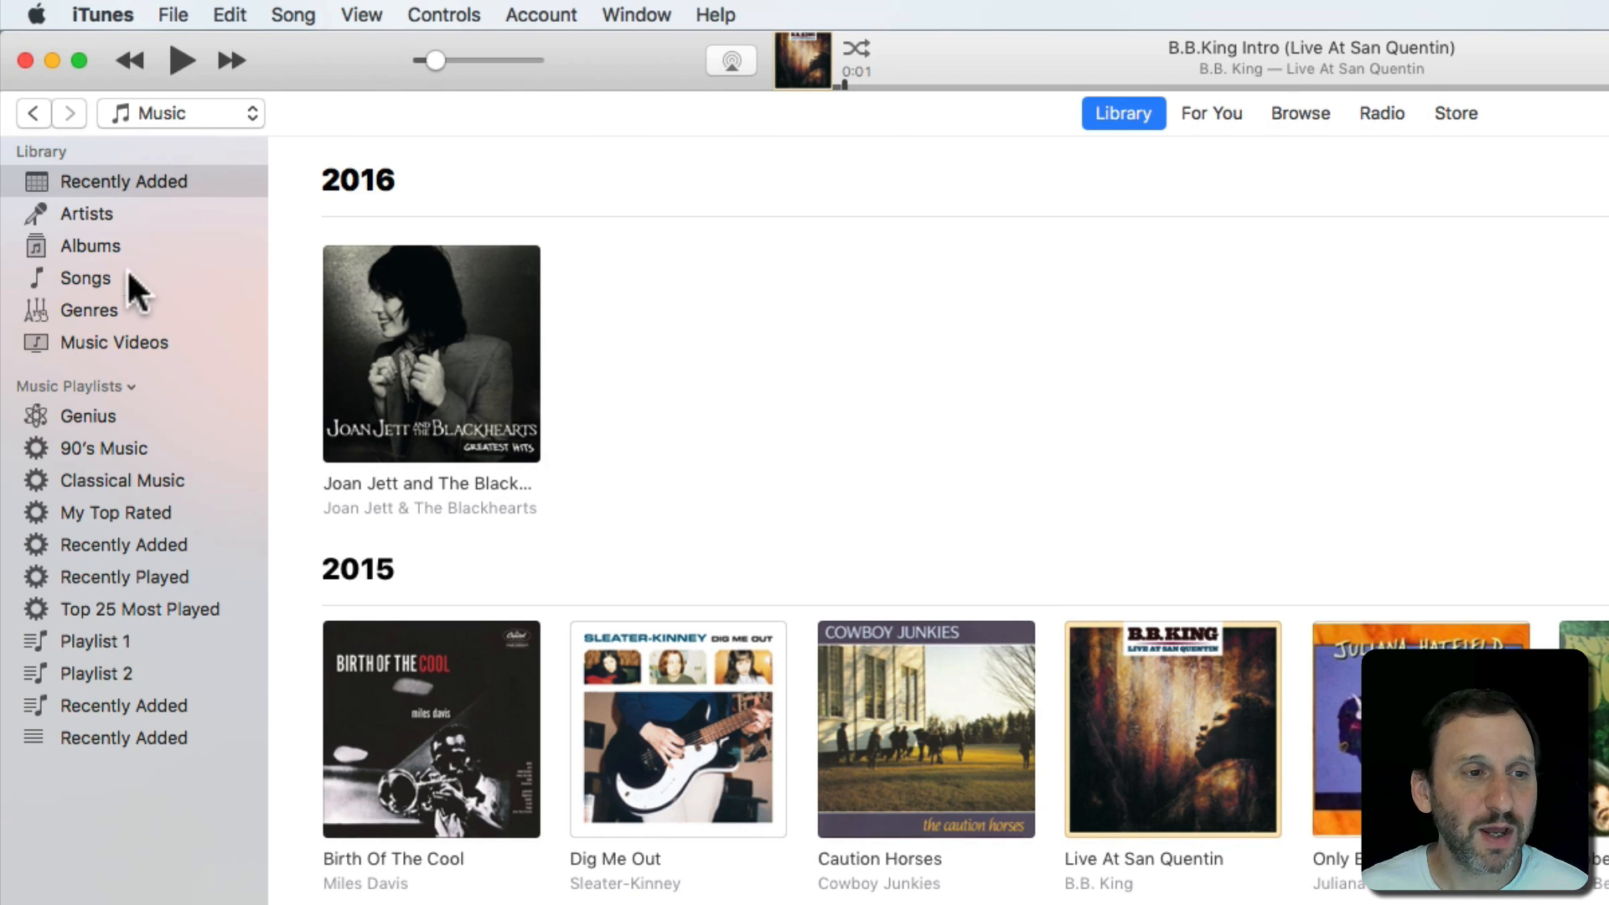
left_click(85, 278)
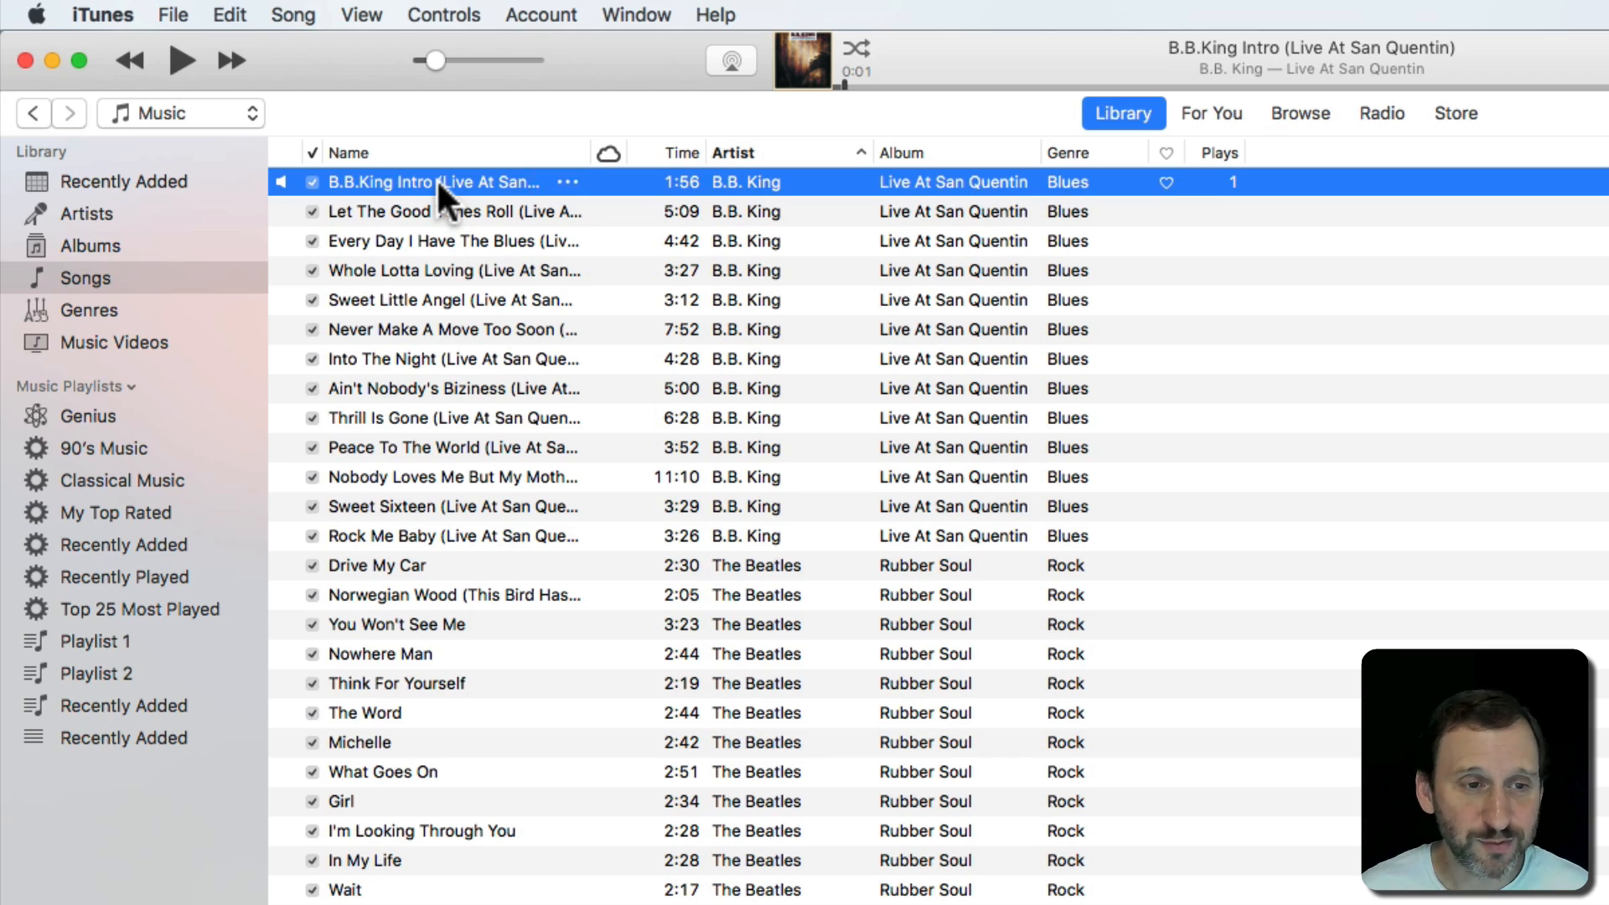
left_click(441, 535)
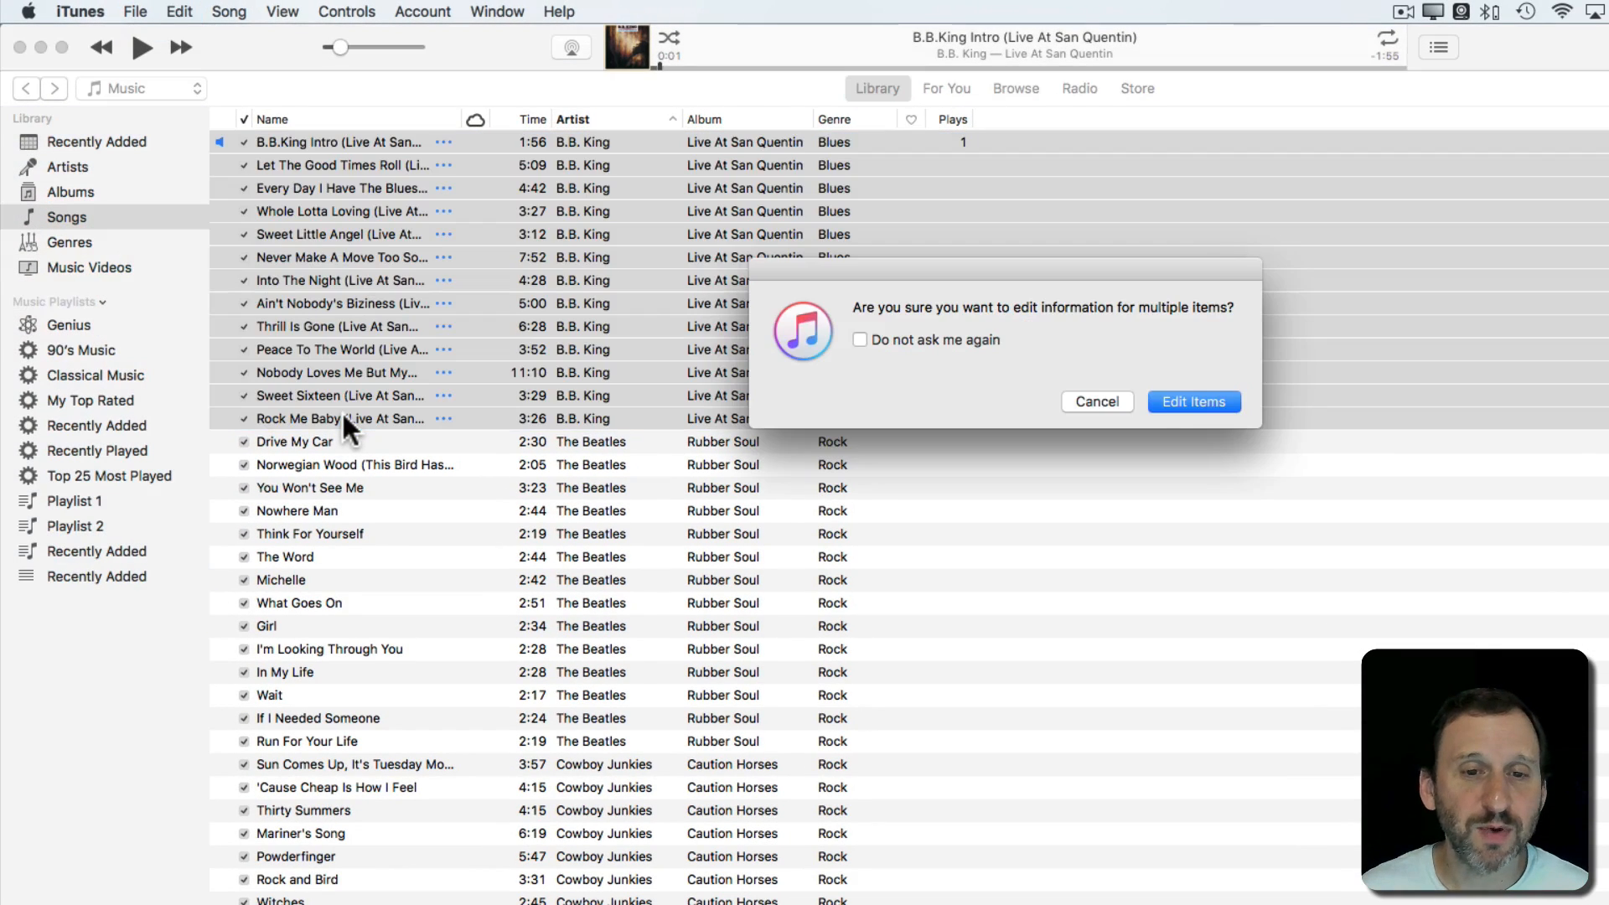
left_click(1193, 402)
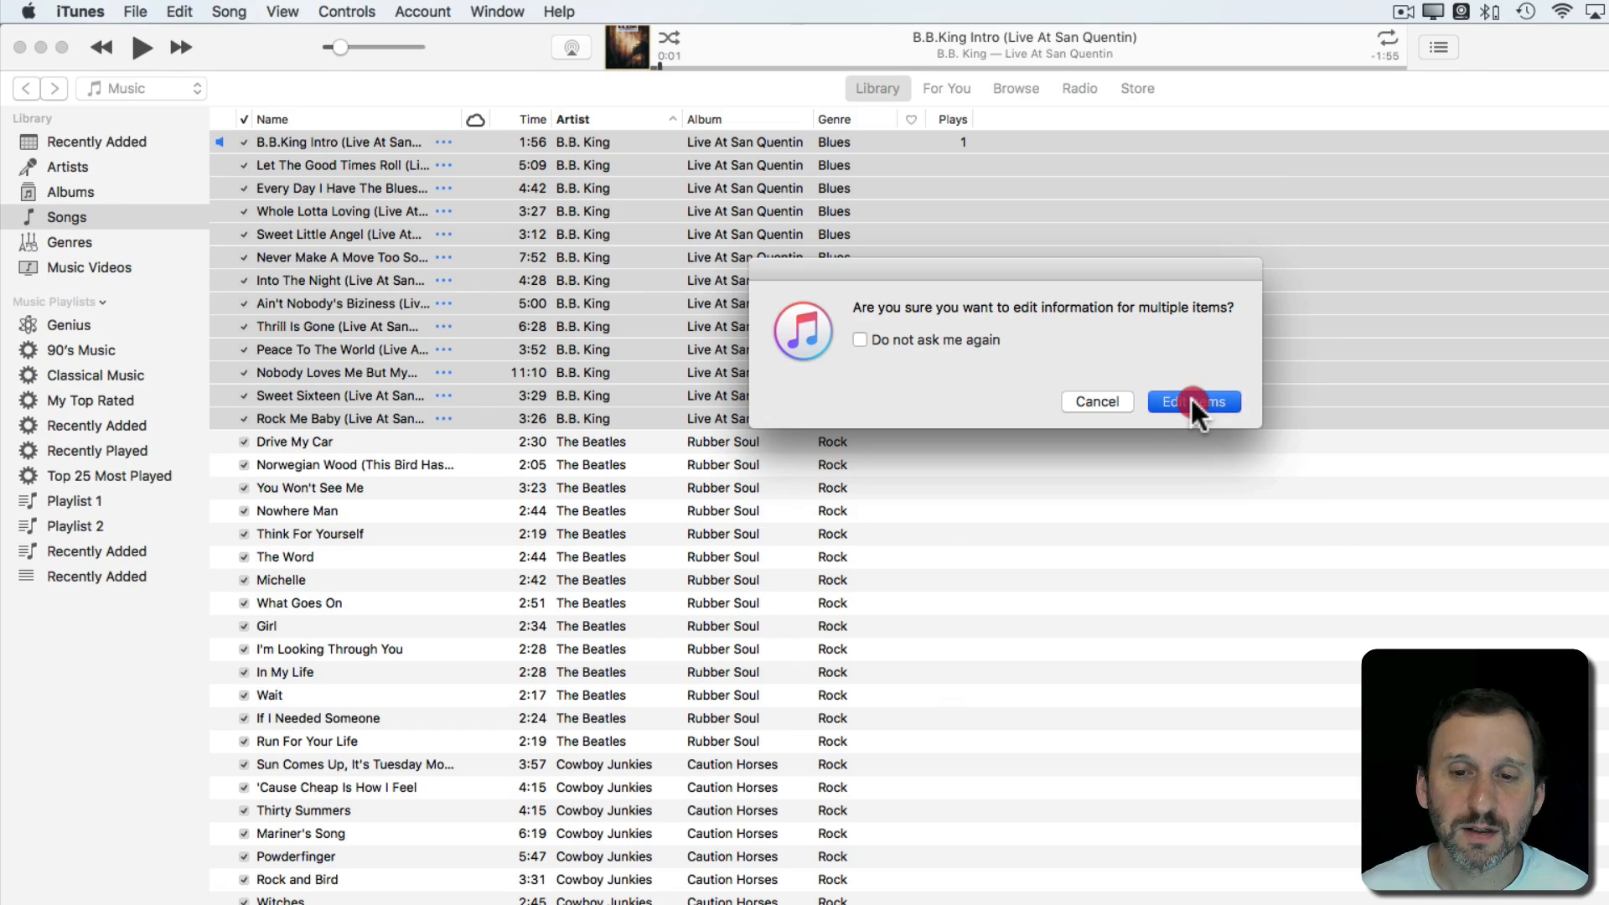
Step: Browse the equalizer presets under Options for the B.B. King tracks without choosing one
left_click(1193, 401)
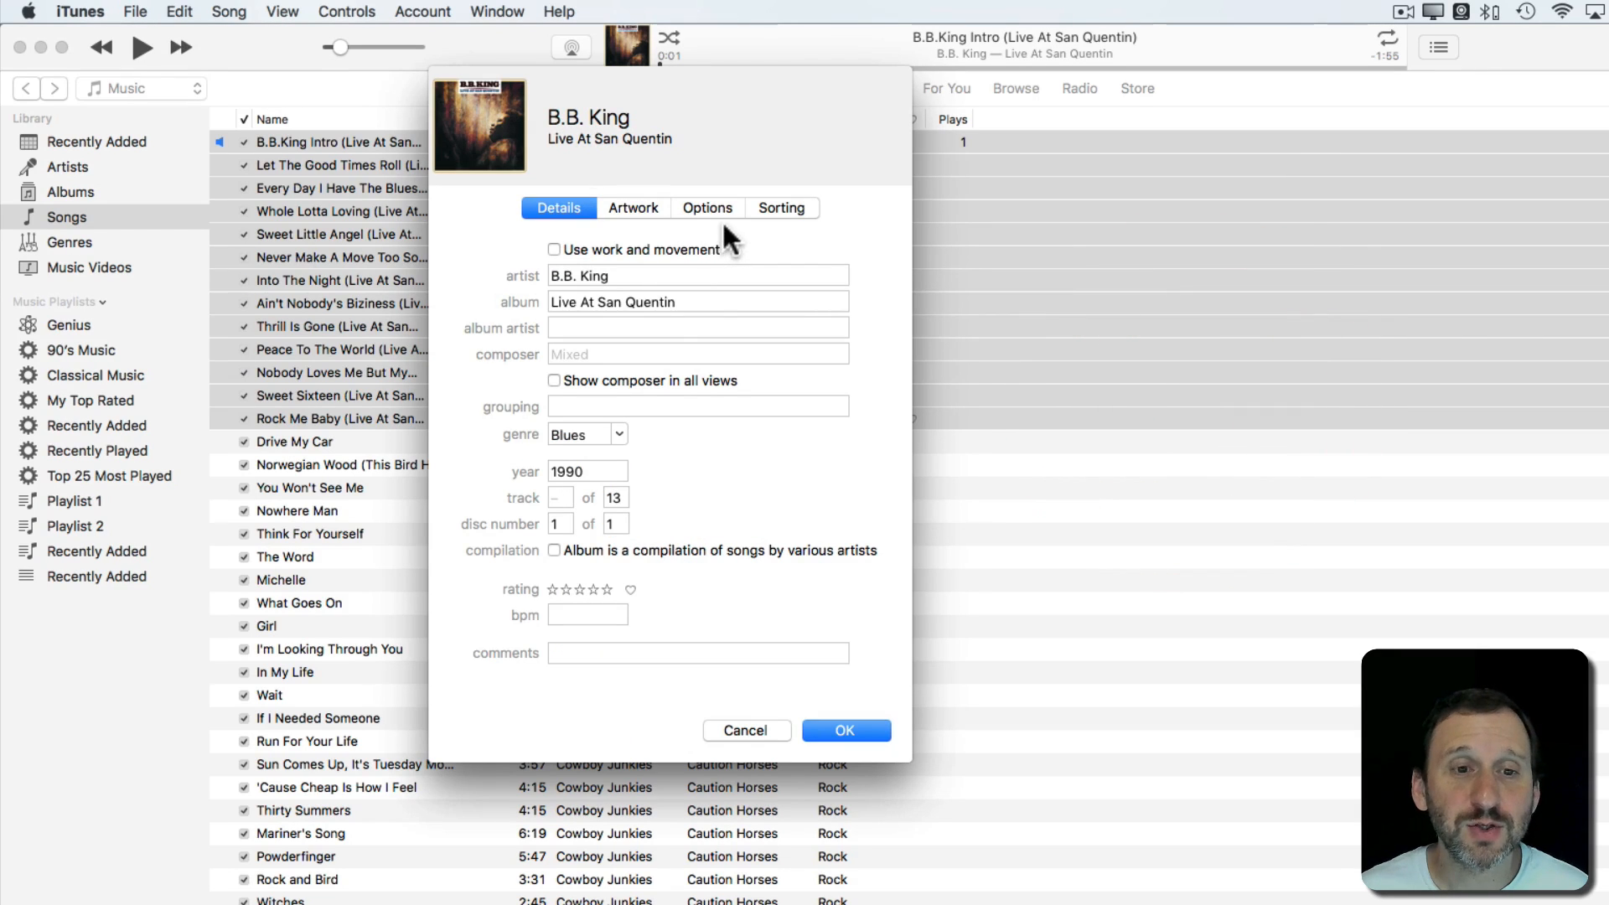
left_click(707, 207)
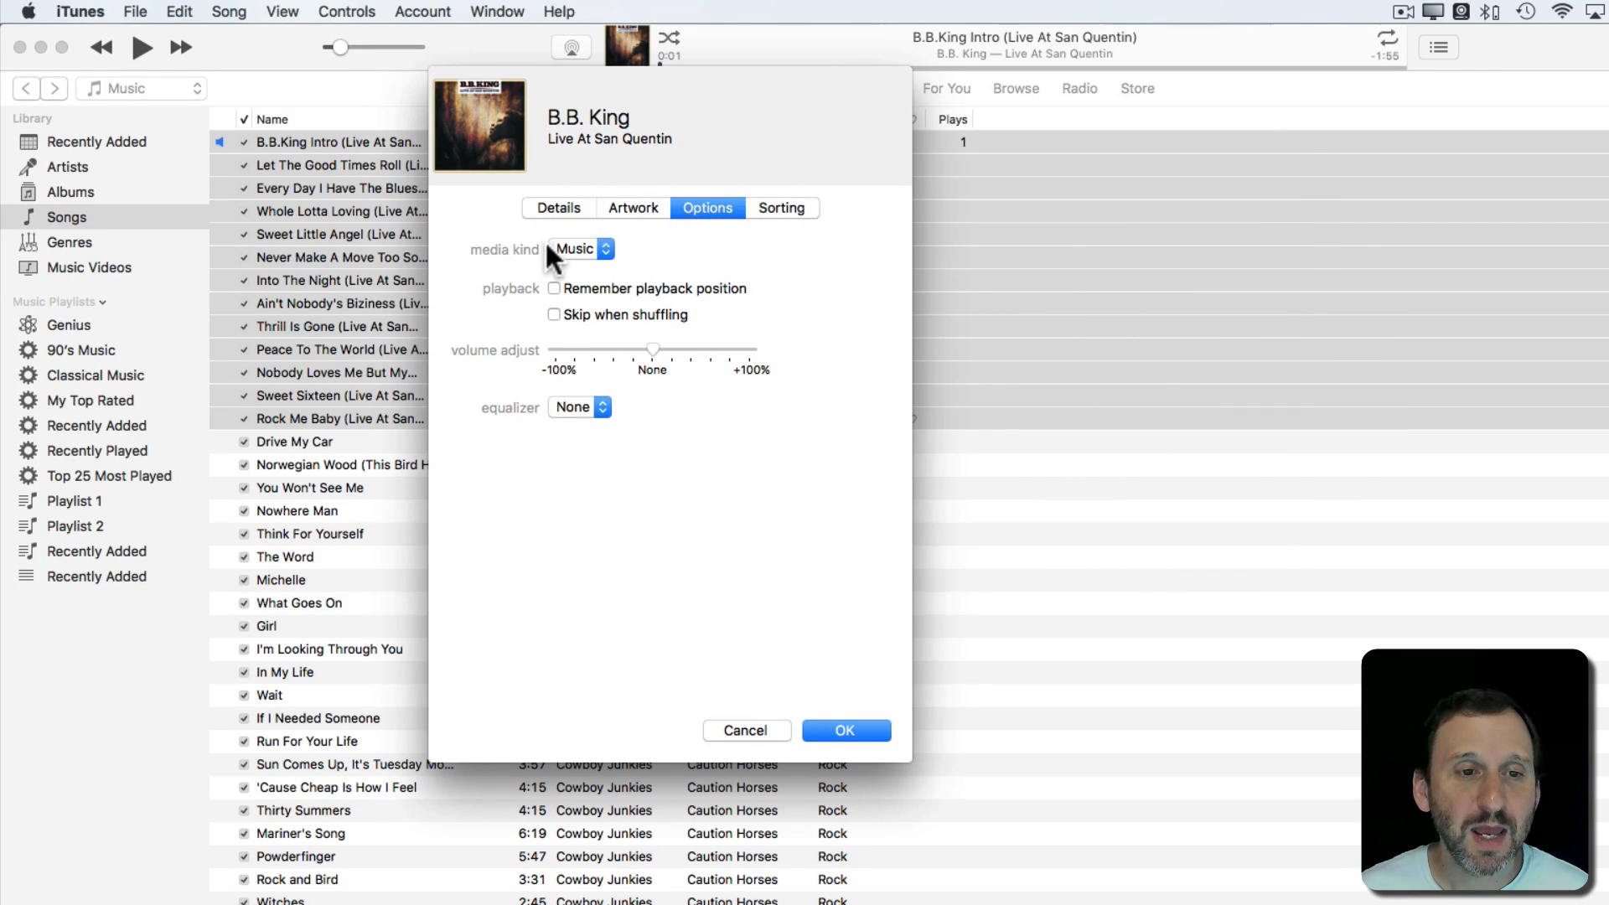
left_click(578, 407)
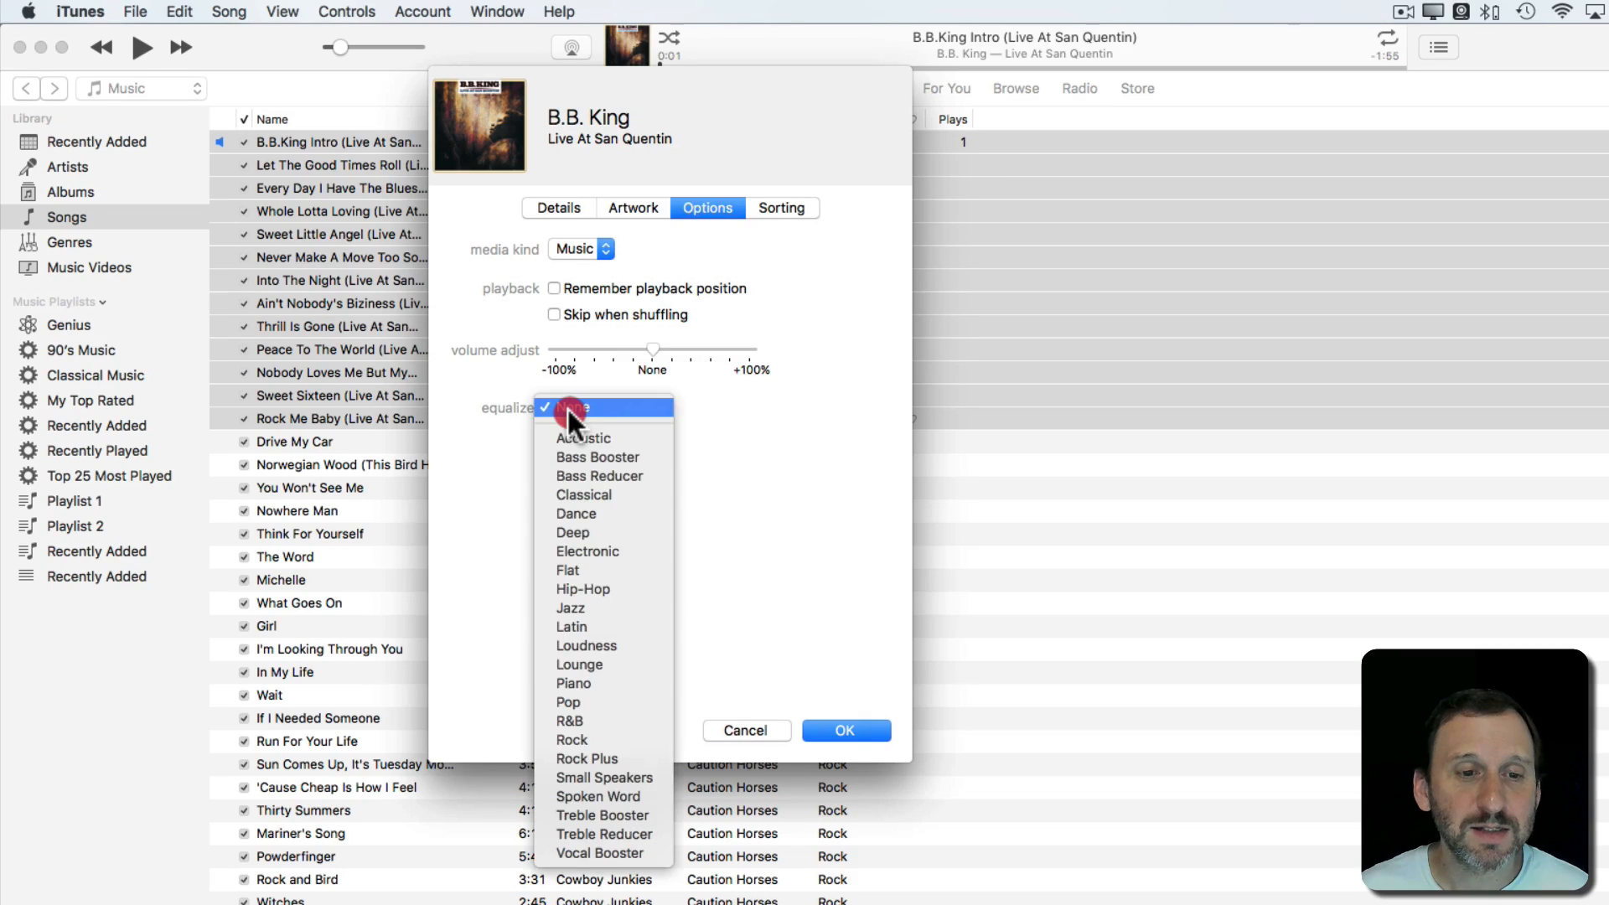
mouse_move(584, 495)
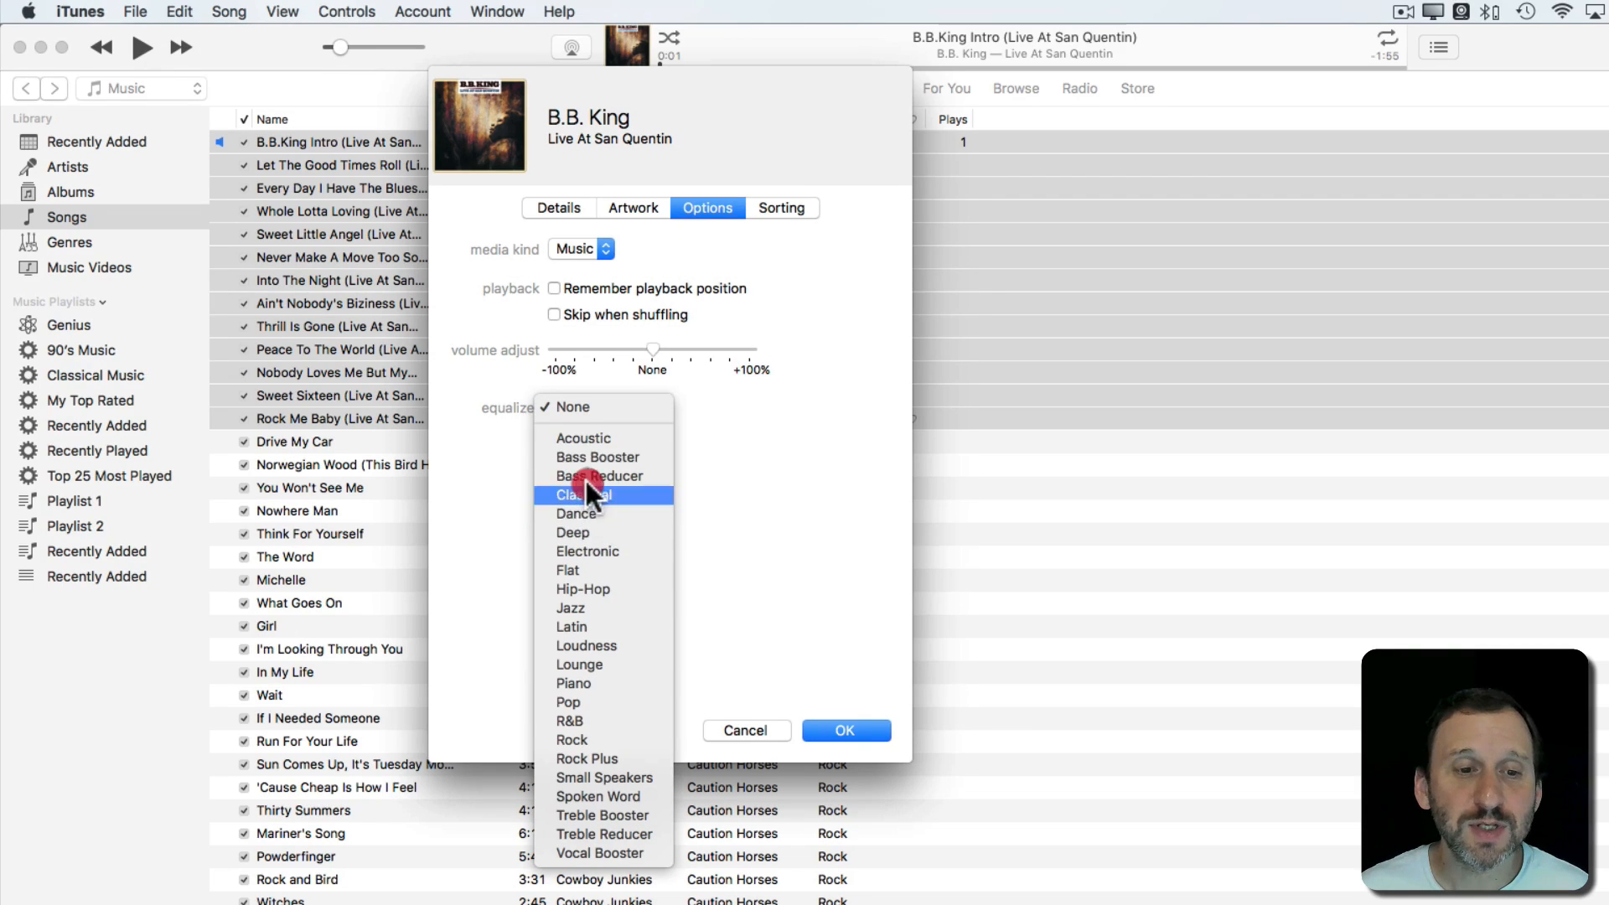
mouse_move(590, 683)
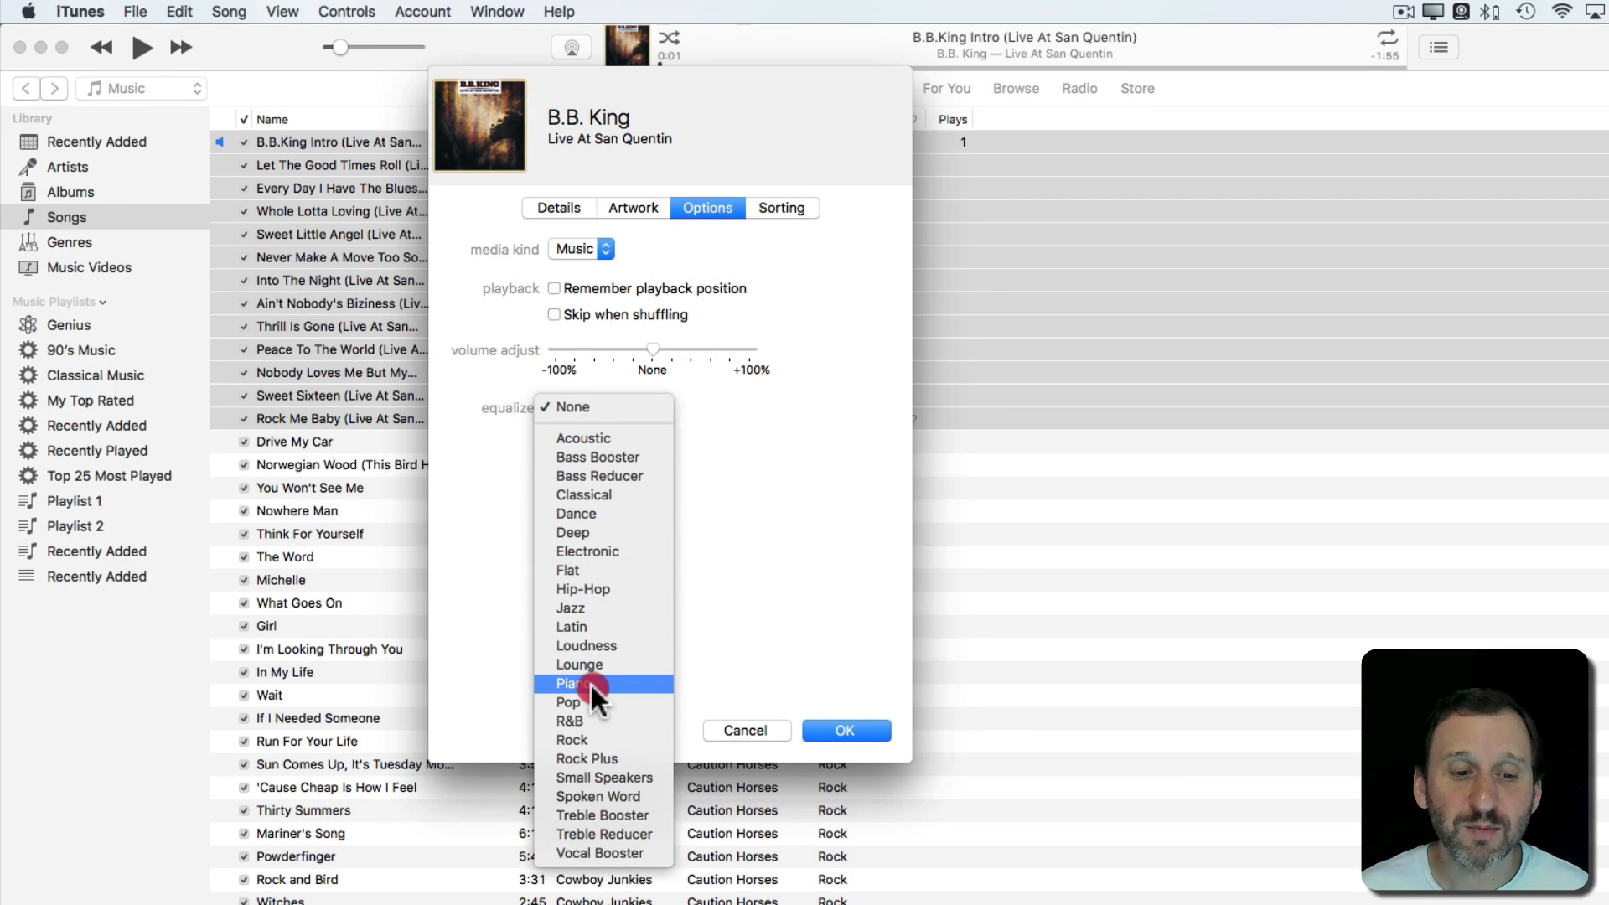
mouse_move(622, 758)
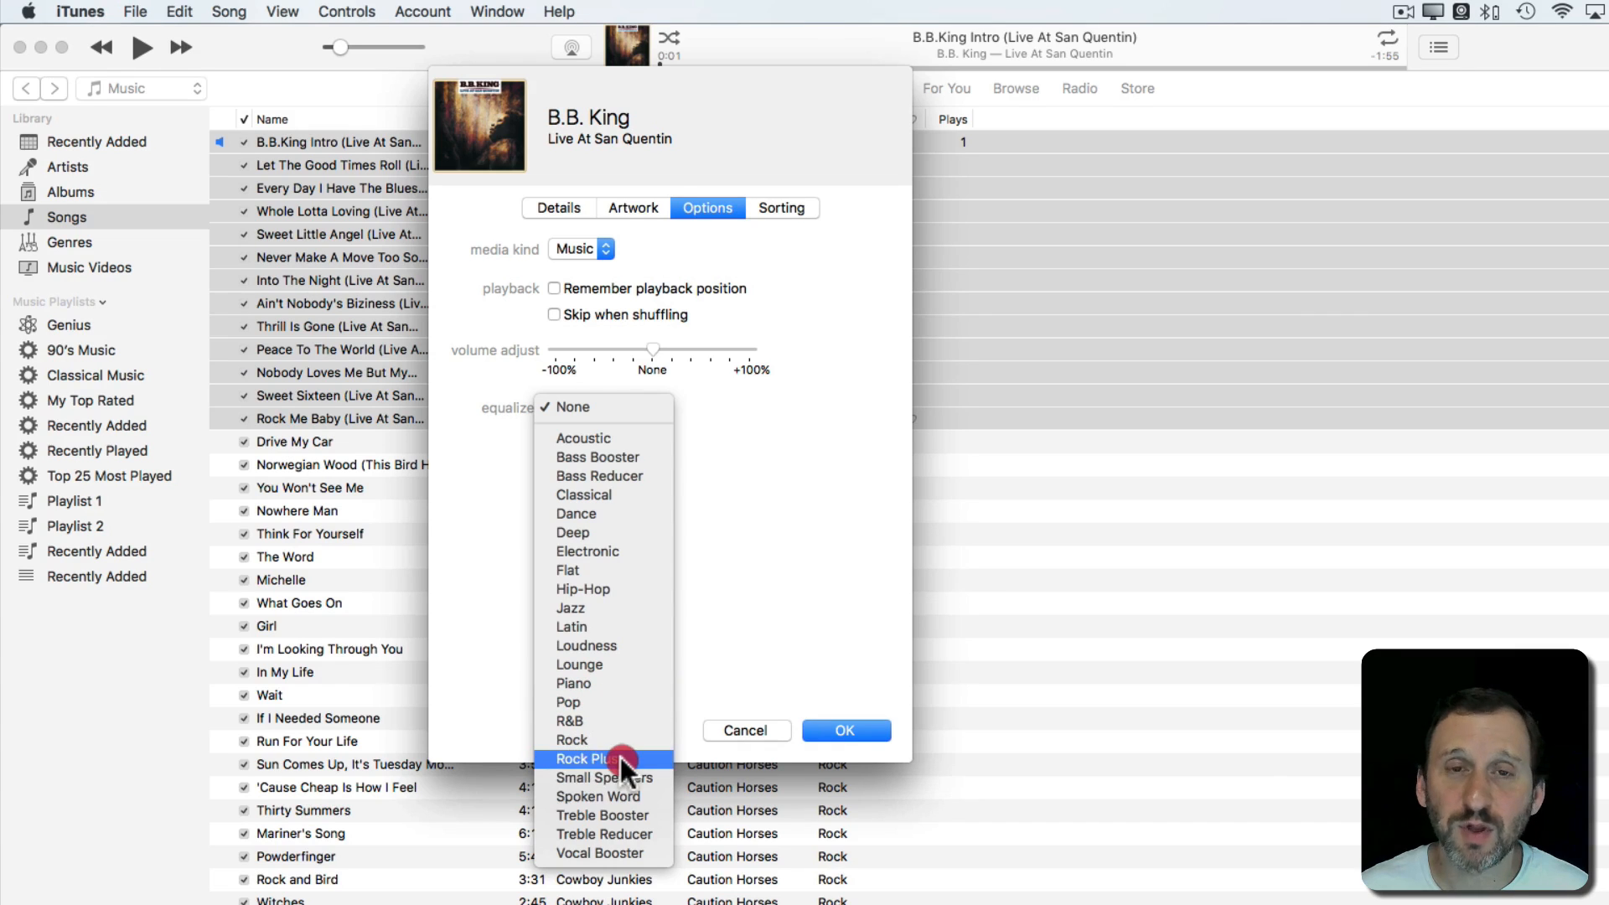
mouse_move(593, 815)
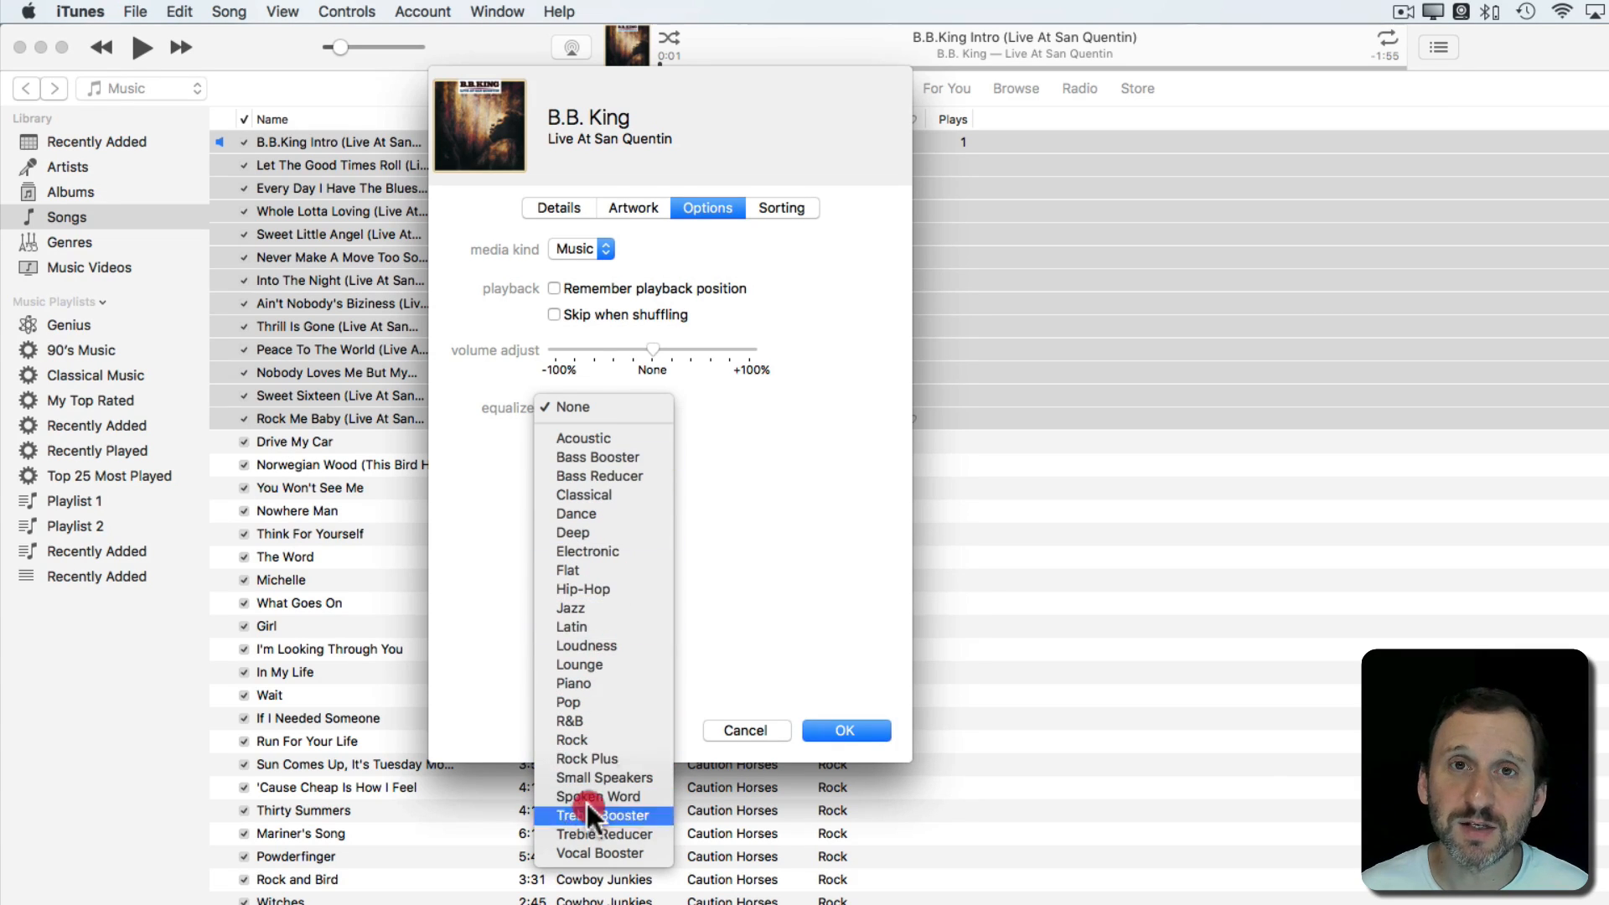
mouse_move(582, 439)
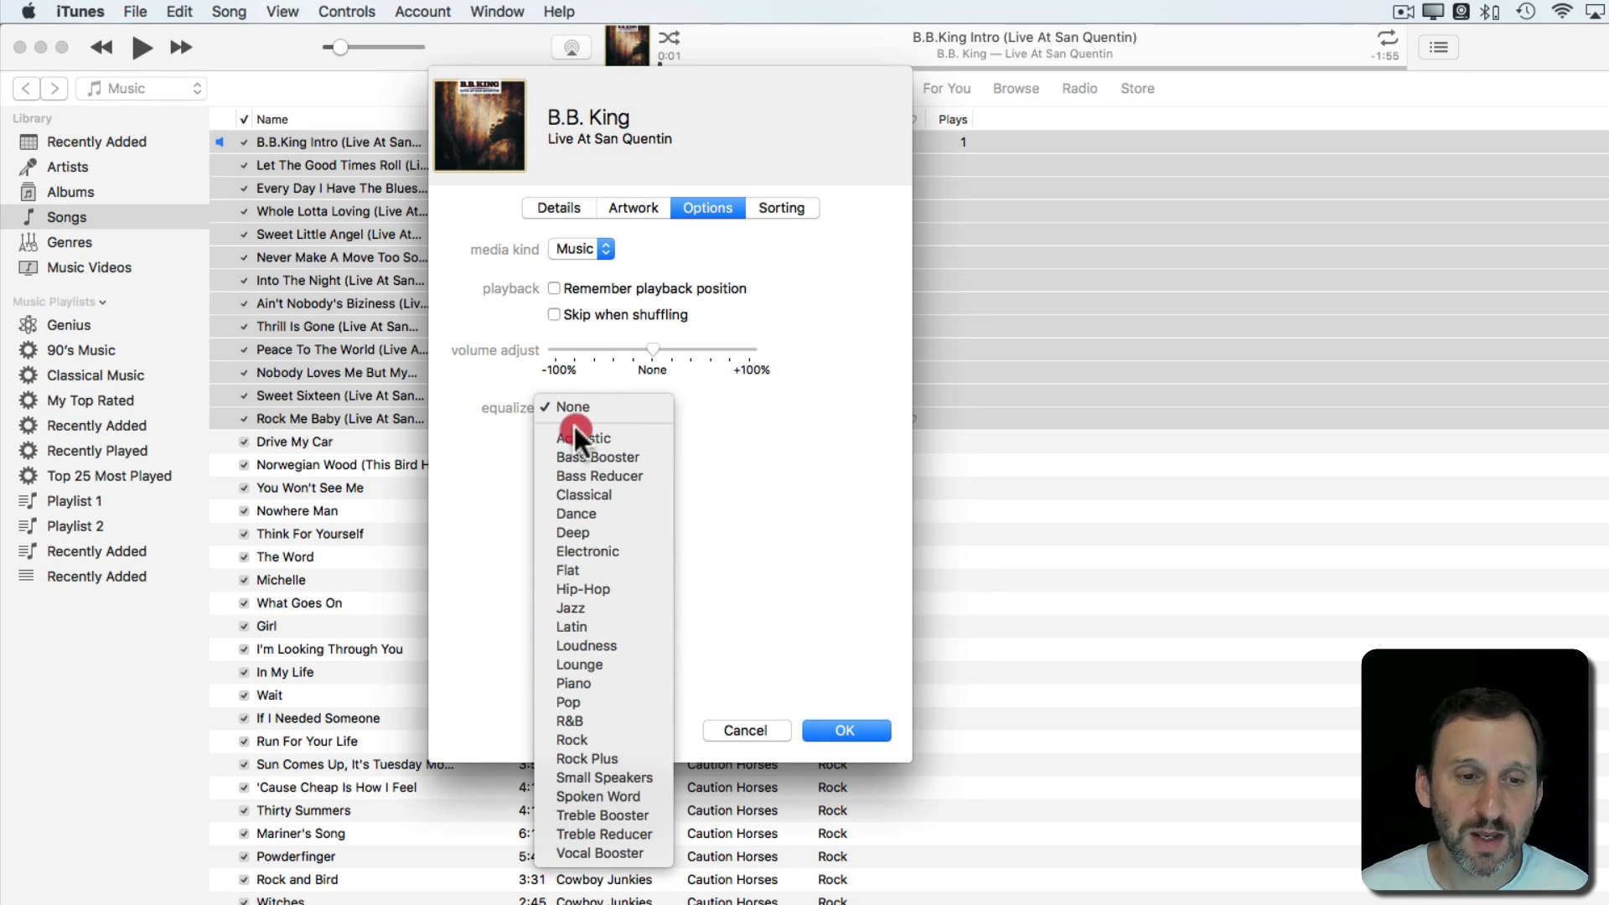
mouse_move(600, 571)
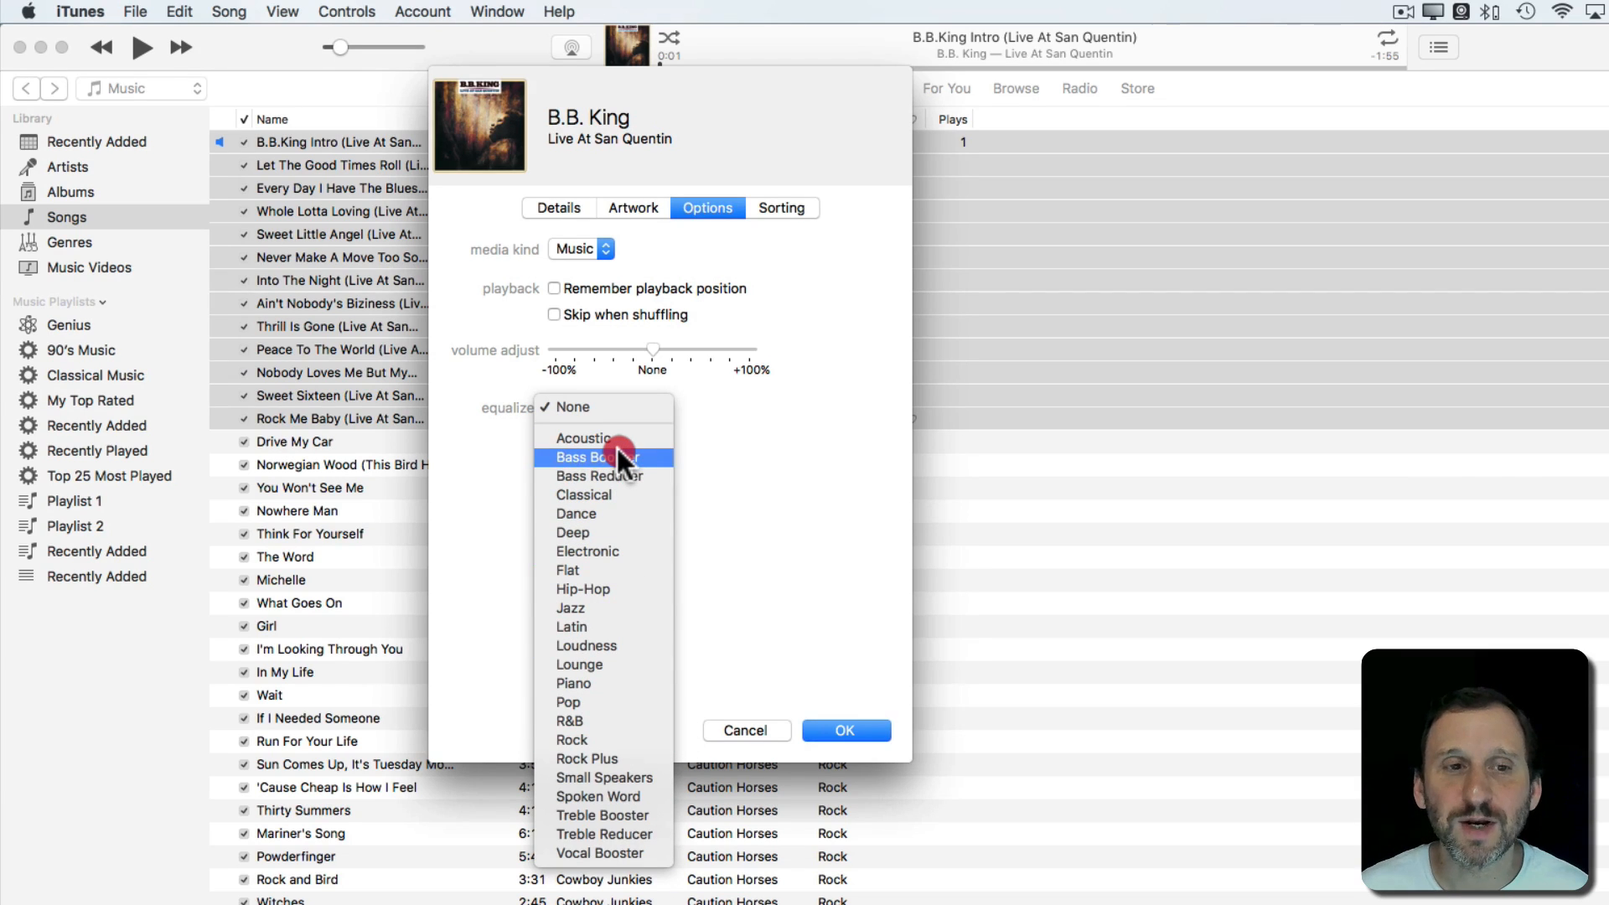
mouse_move(600, 438)
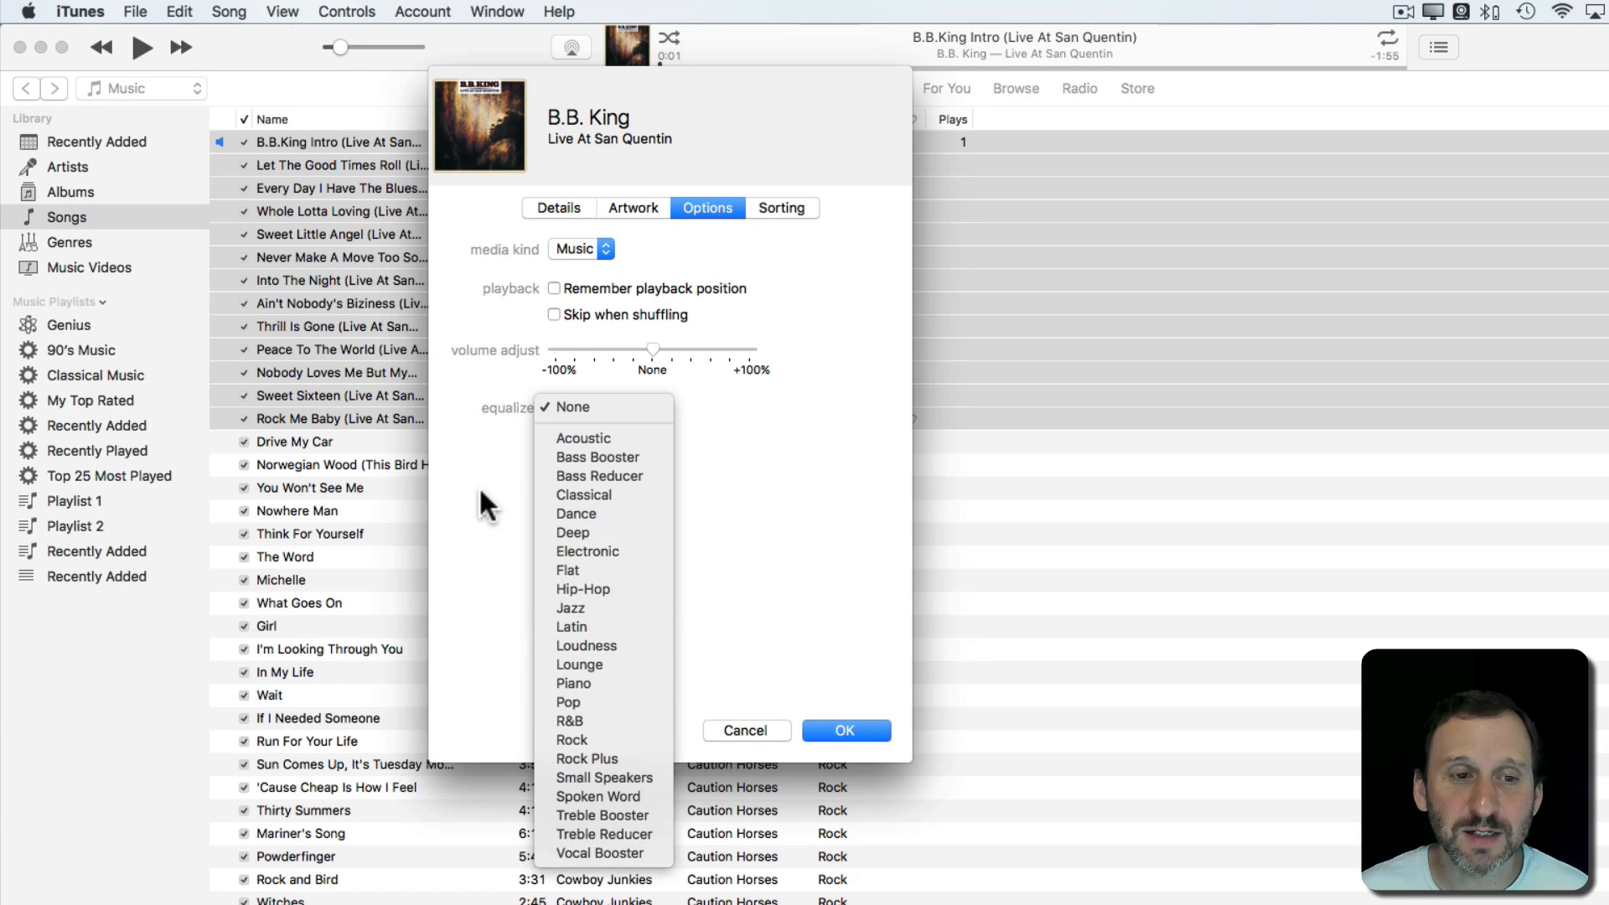
left_click(572, 407)
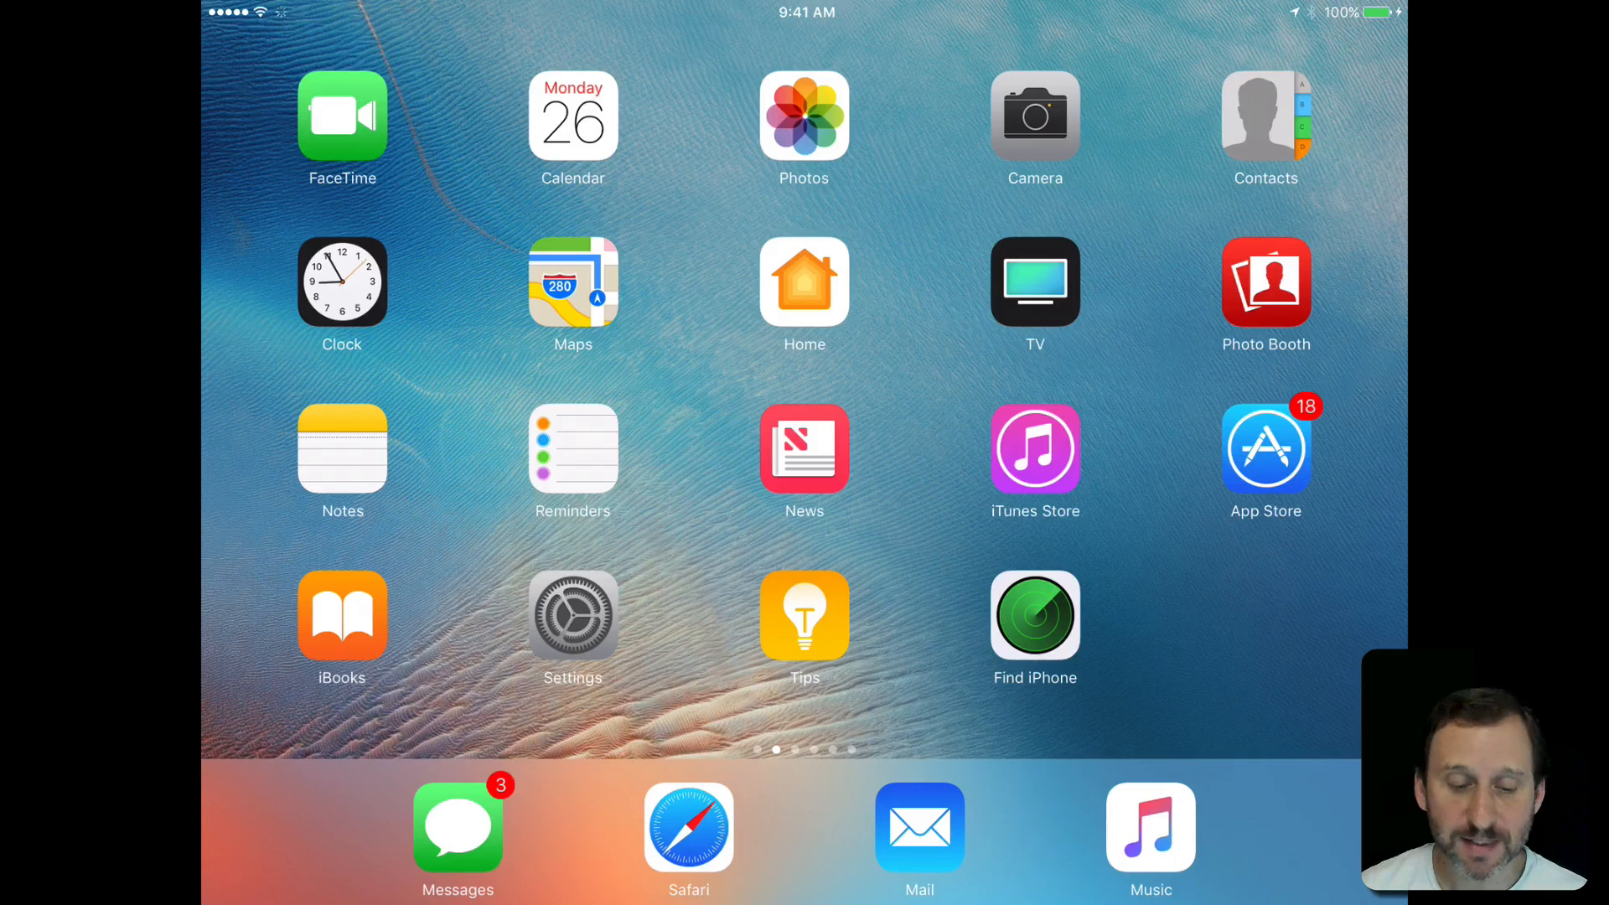
Step: Open the iPad's Settings > Music > EQ preset list
left_click(572, 617)
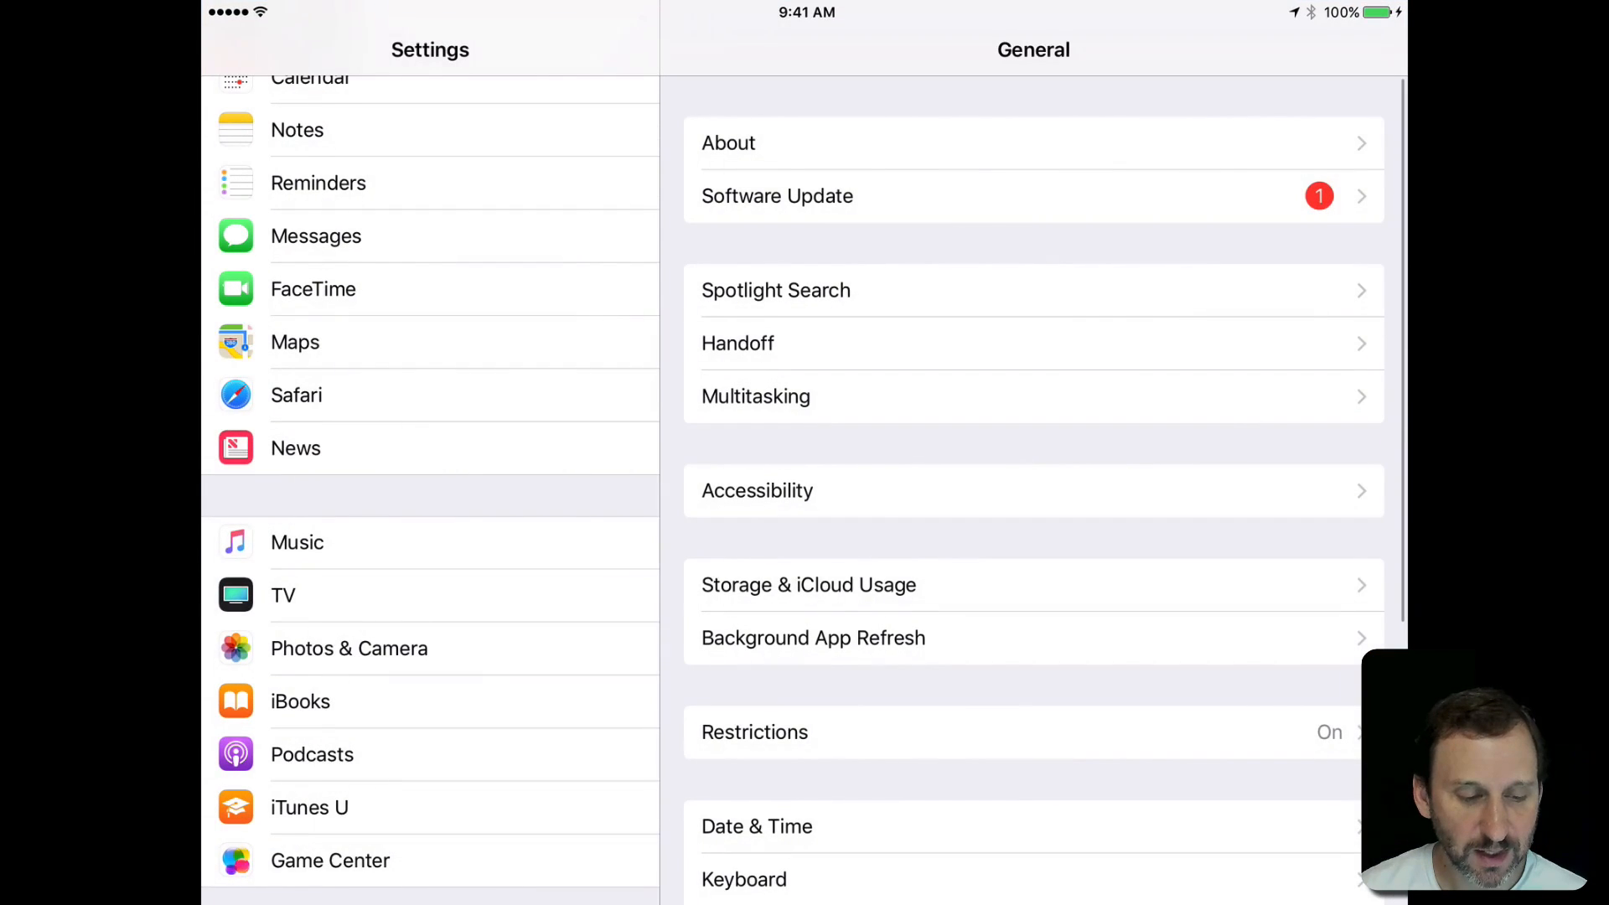
left_click(297, 542)
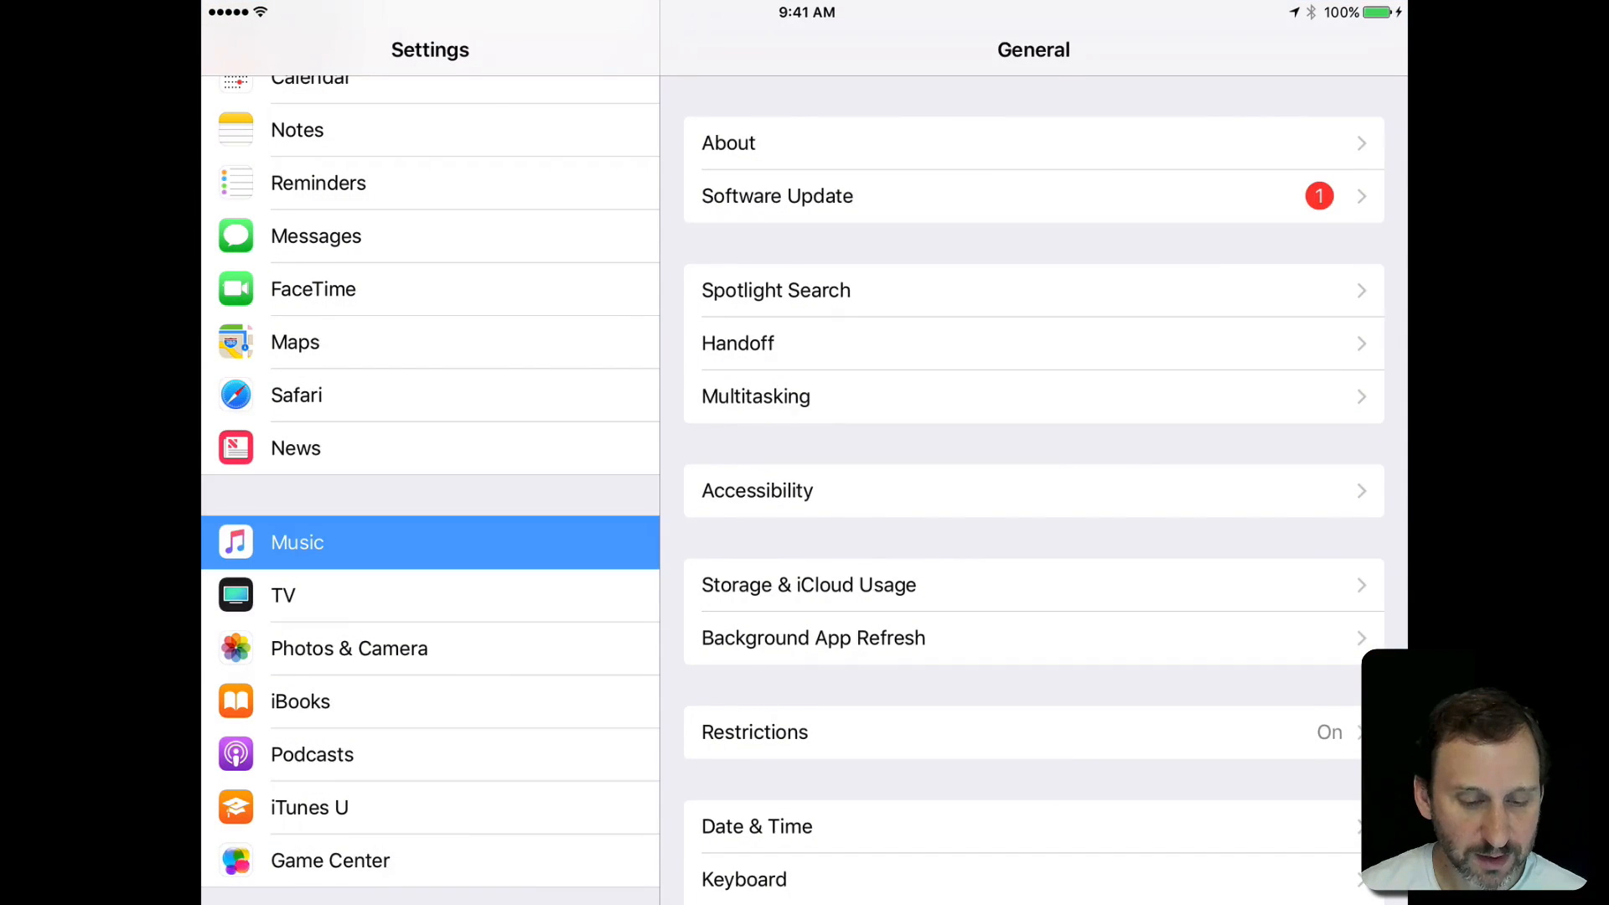
left_click(296, 542)
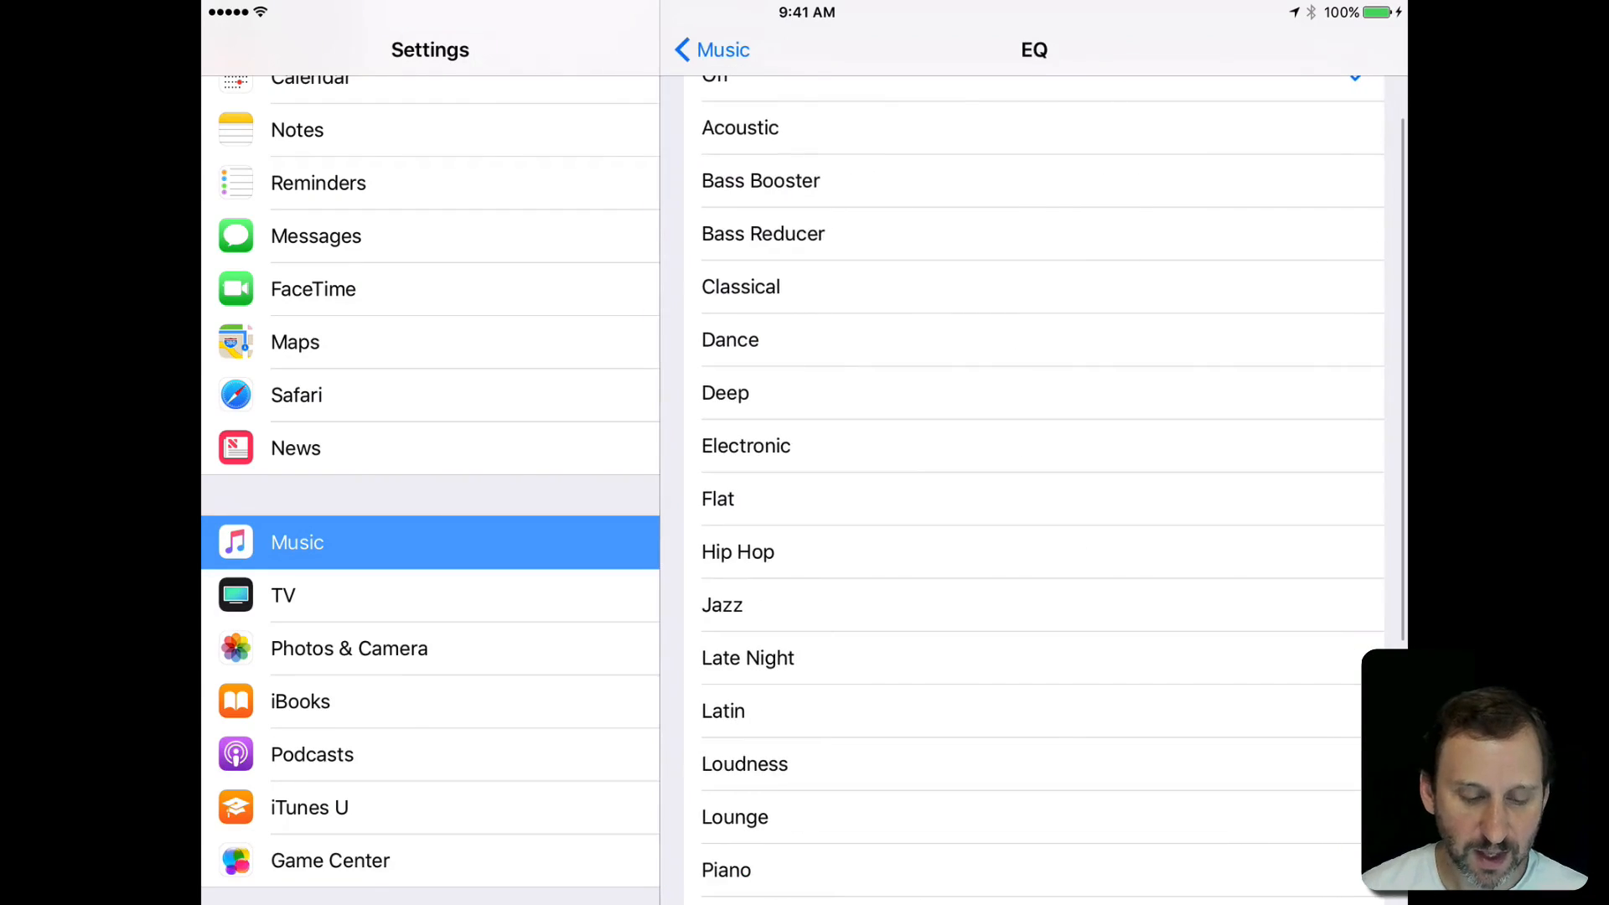
Step: Scroll the EQ list and choose Flat
scroll("down", 3)
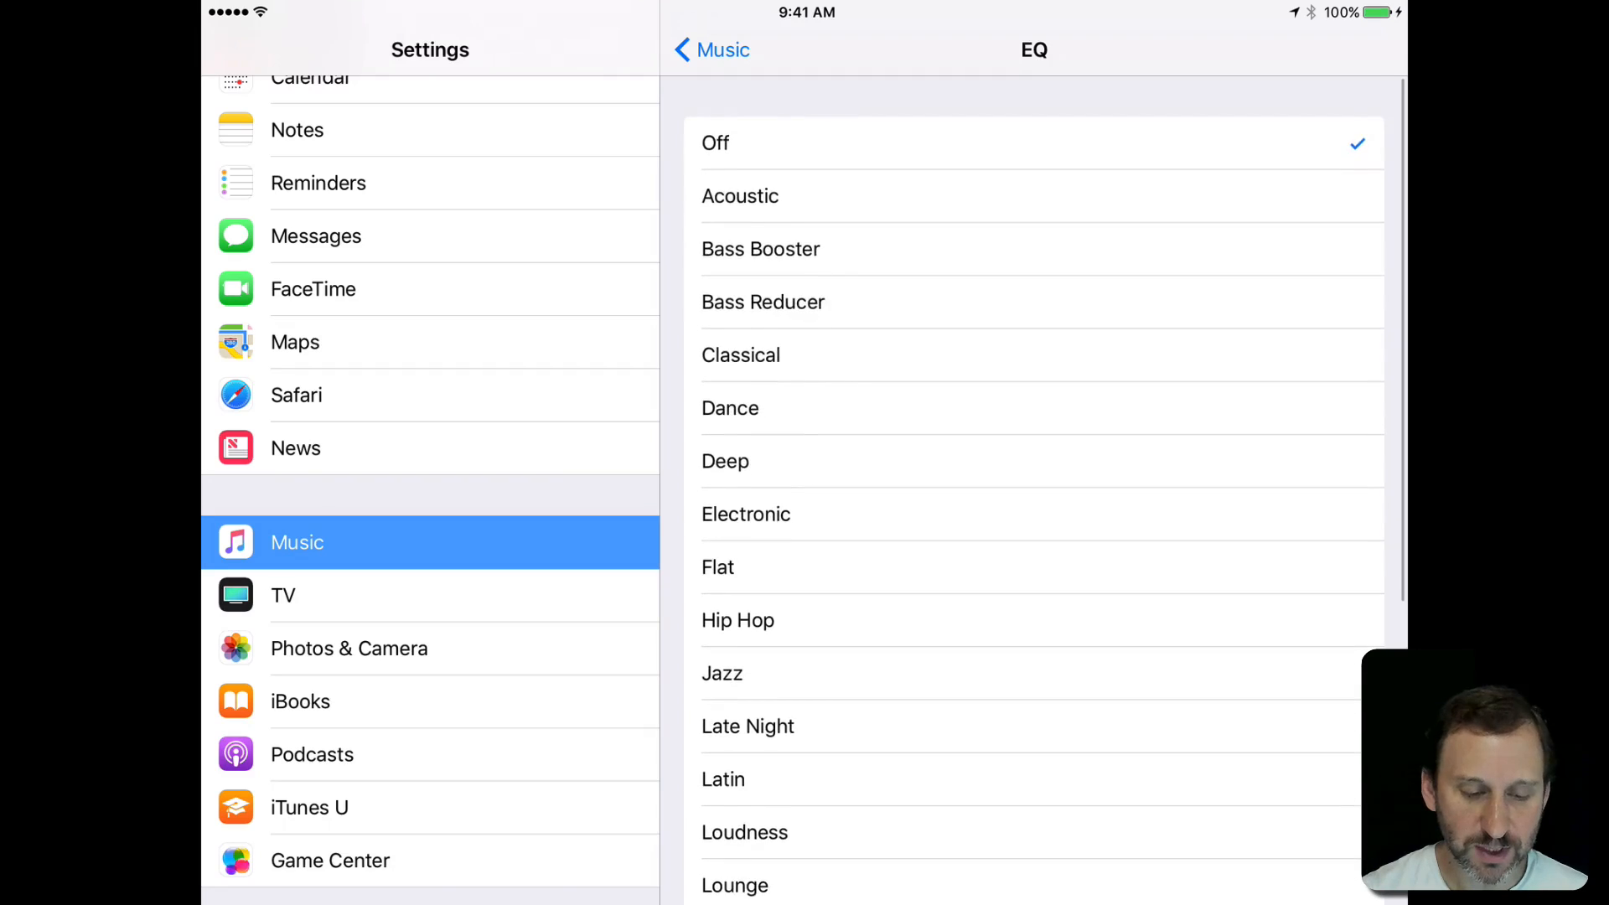
scroll("down", 3)
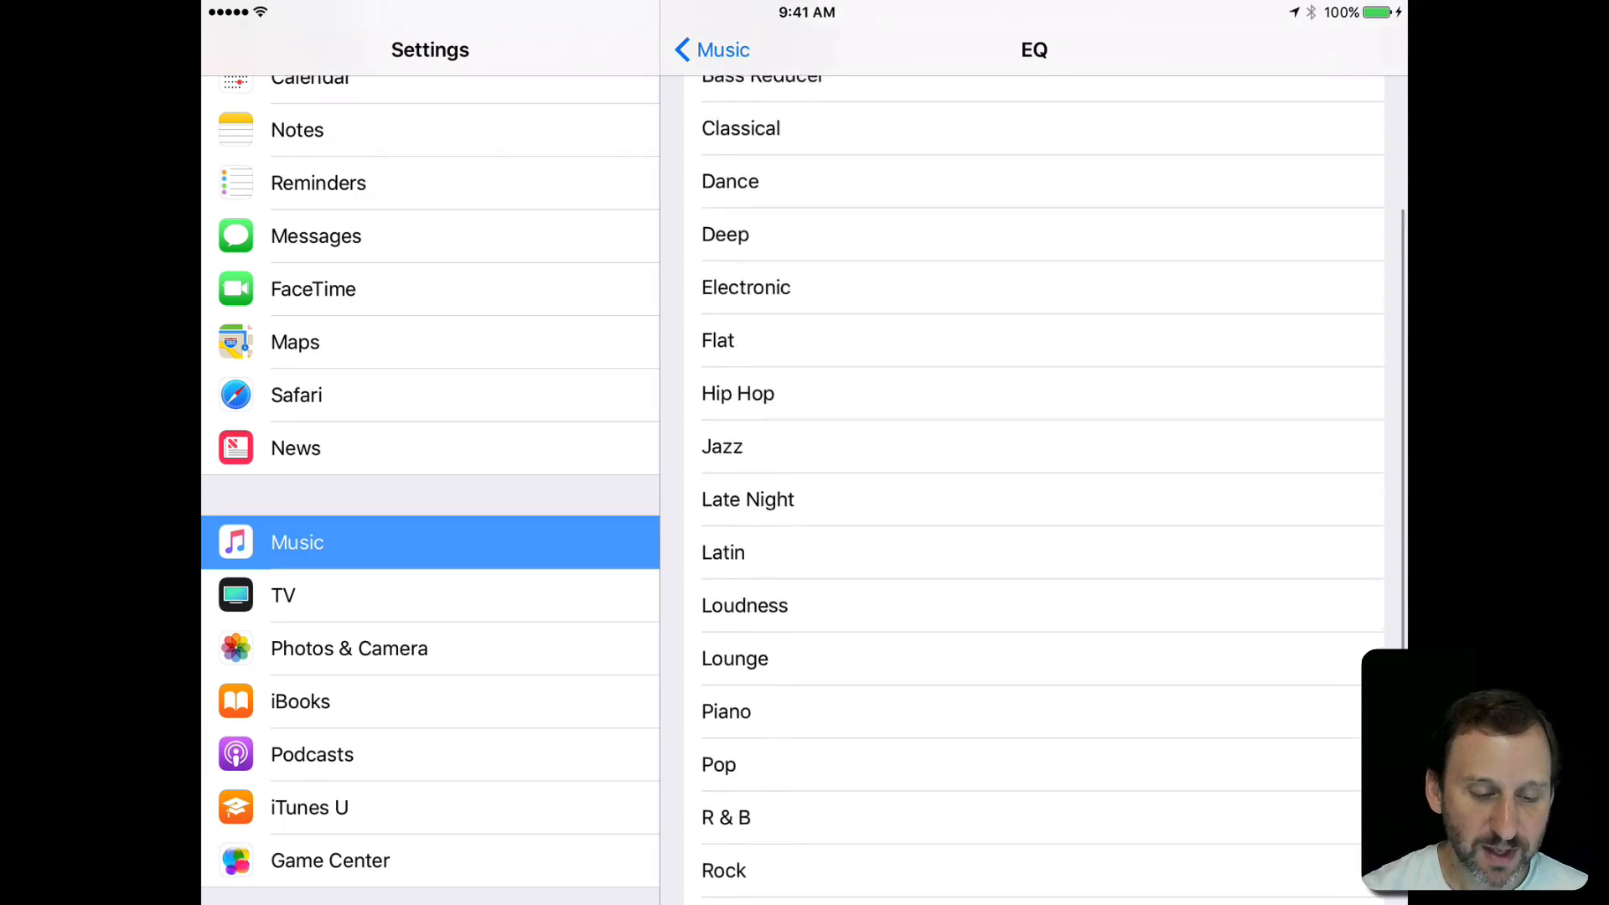
scroll("down", 3)
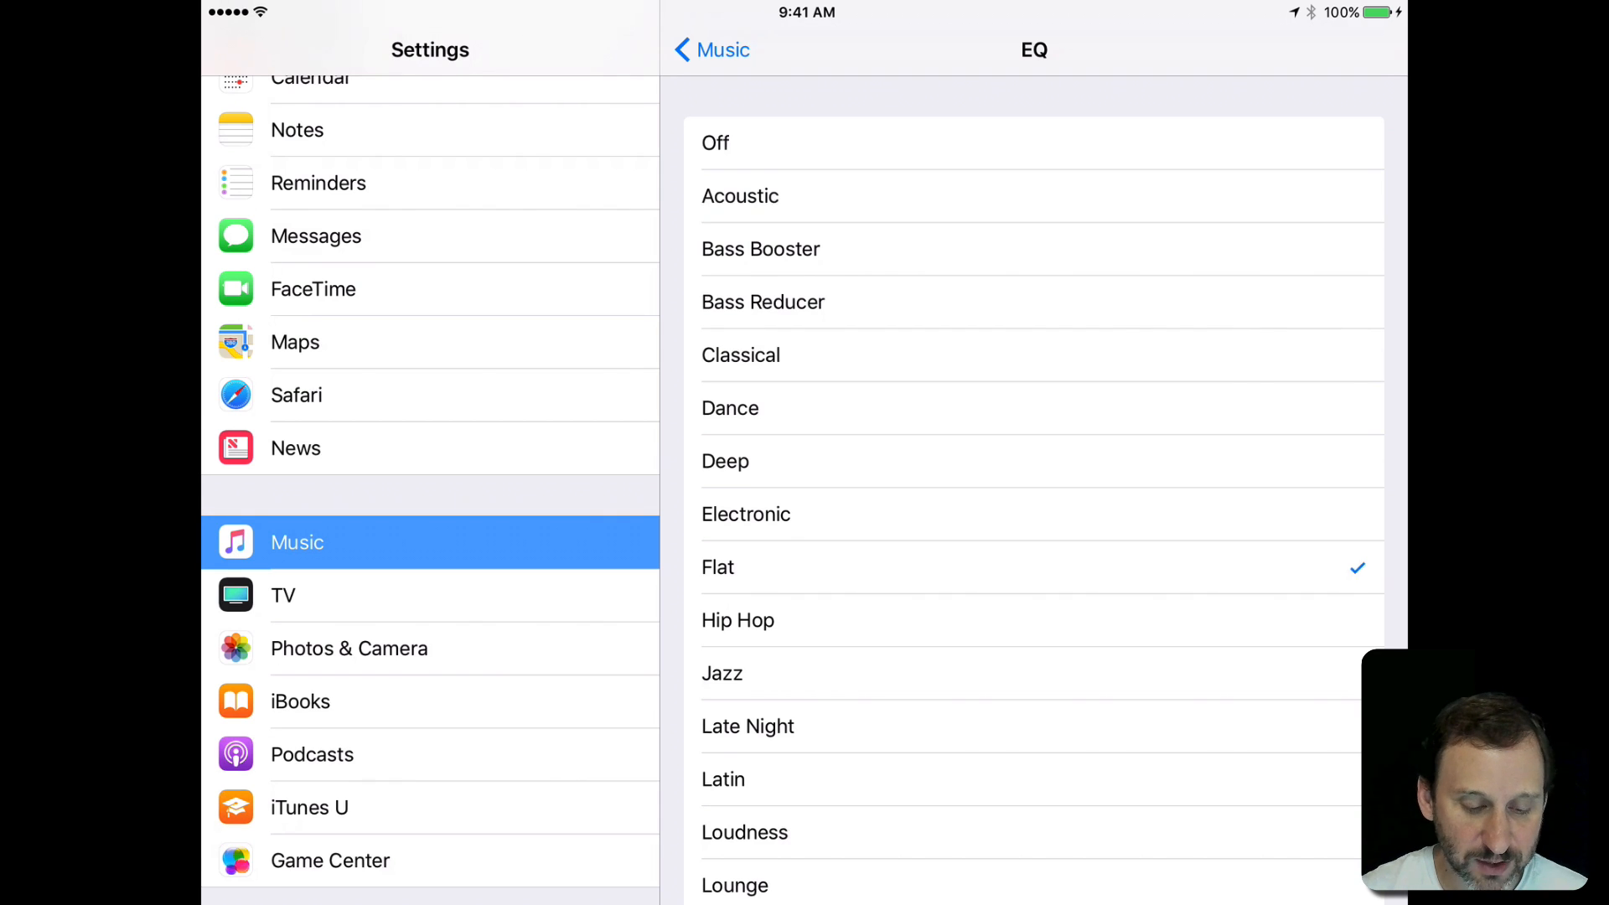
scroll("down", 3)
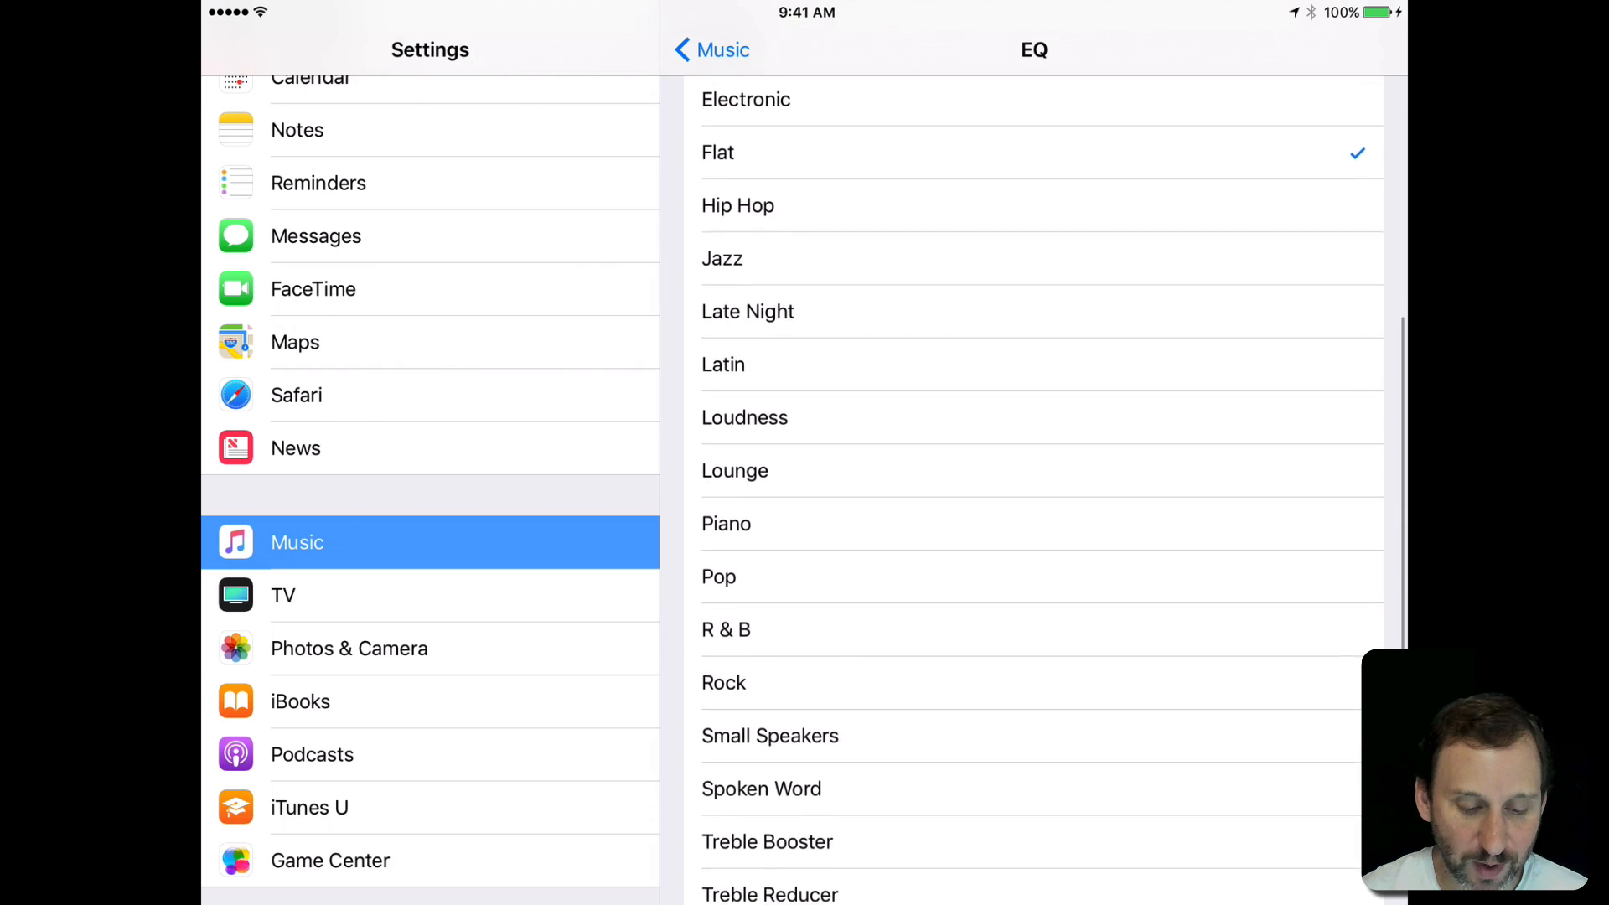
left_click(723, 682)
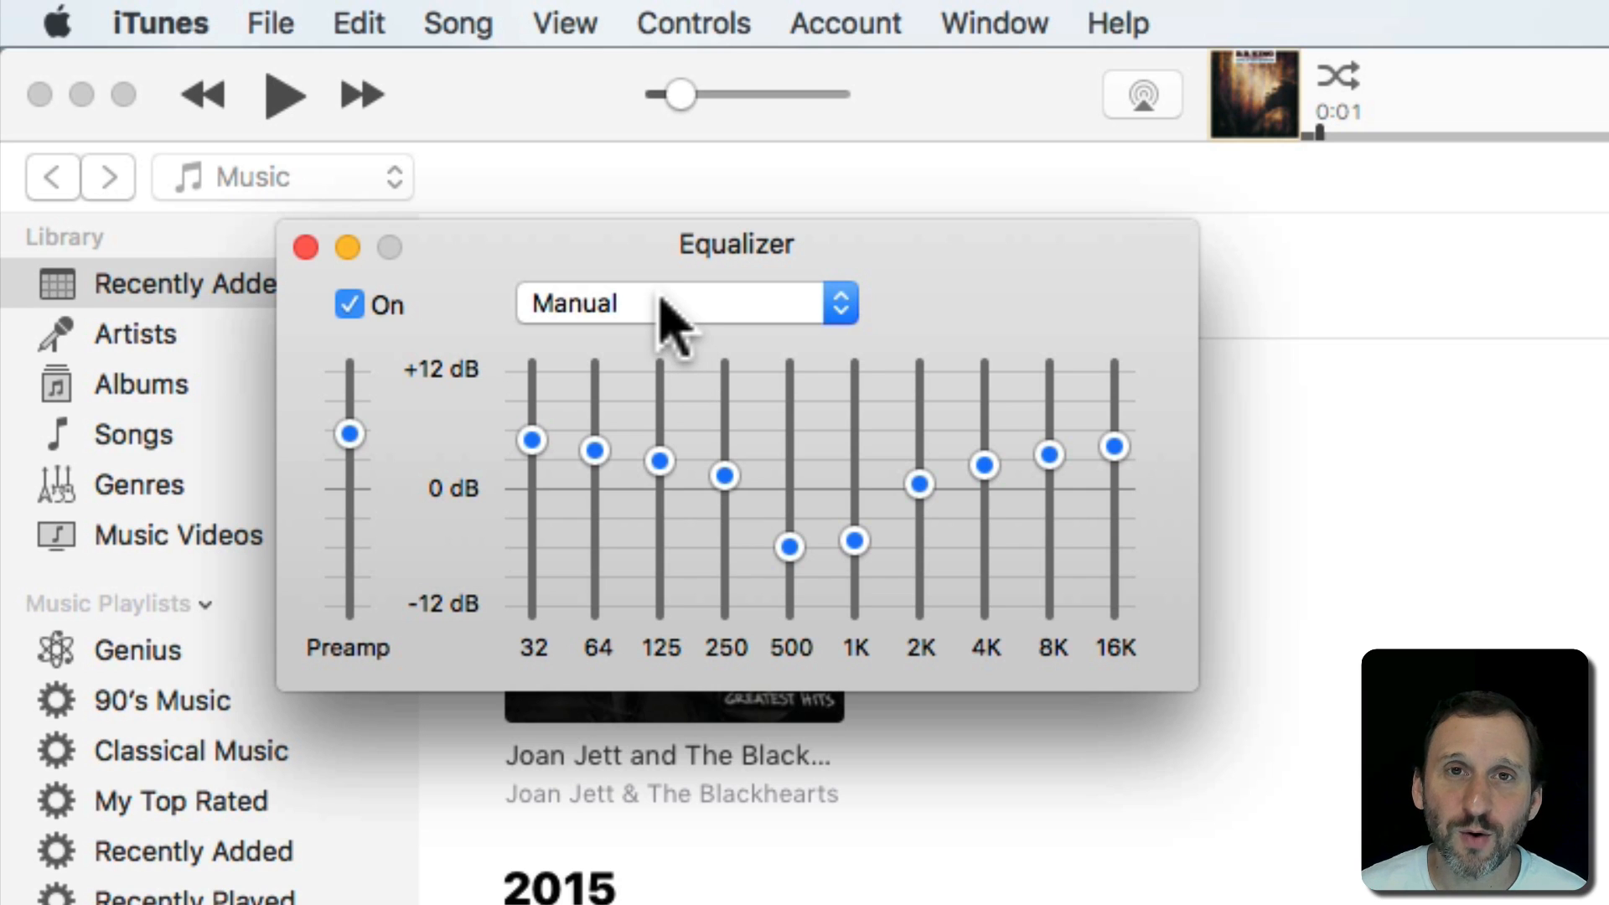
mouse_move(703, 426)
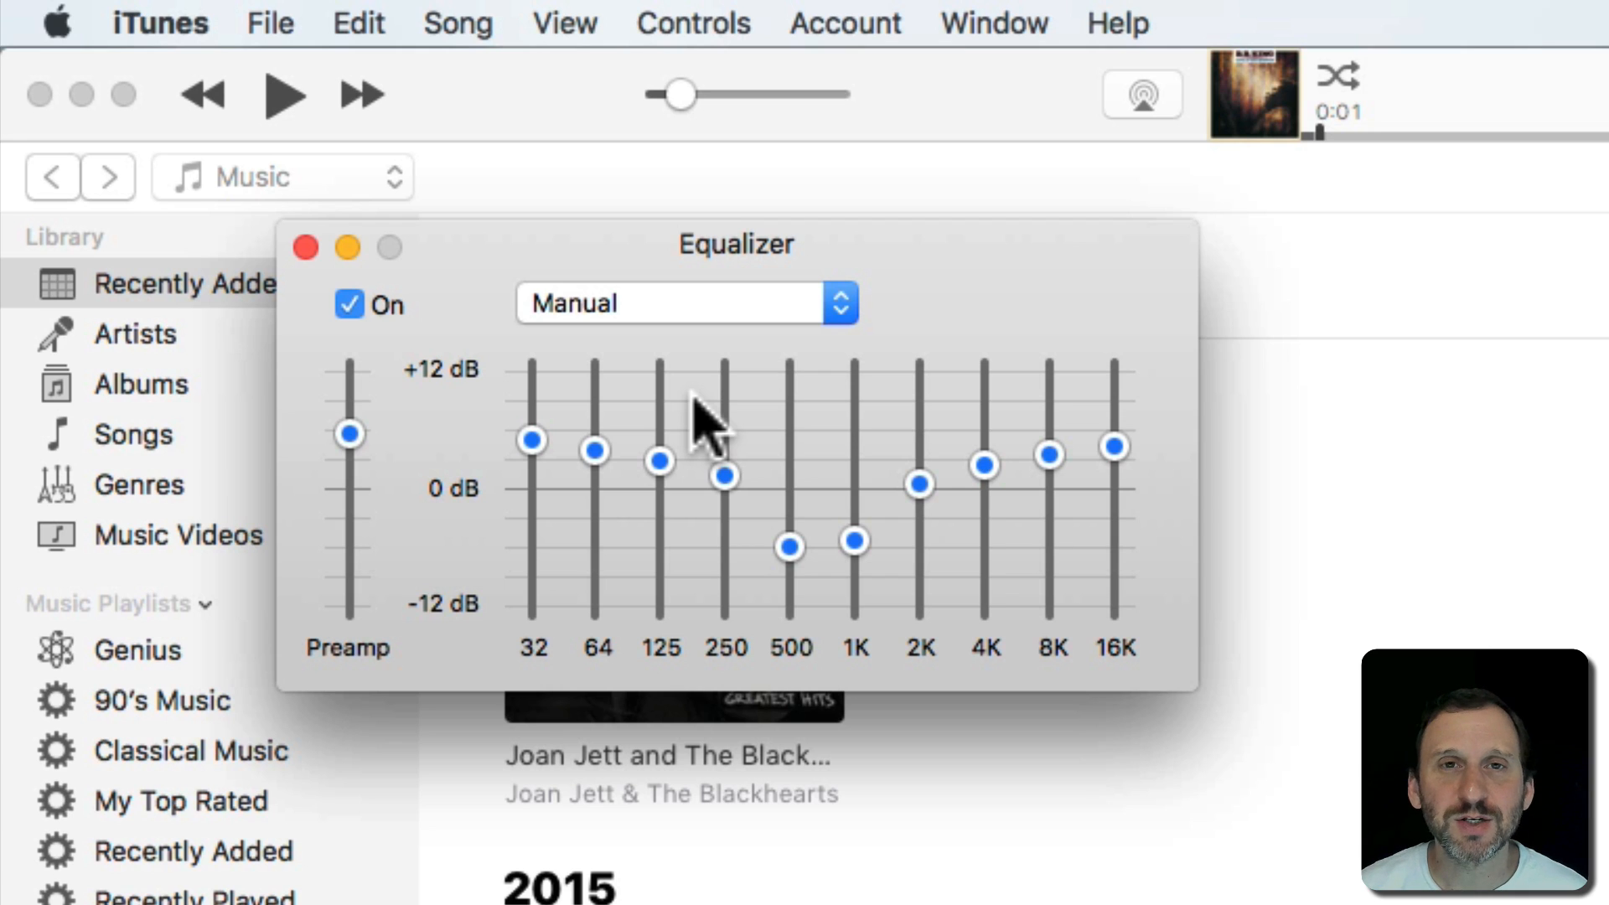
mouse_move(759, 353)
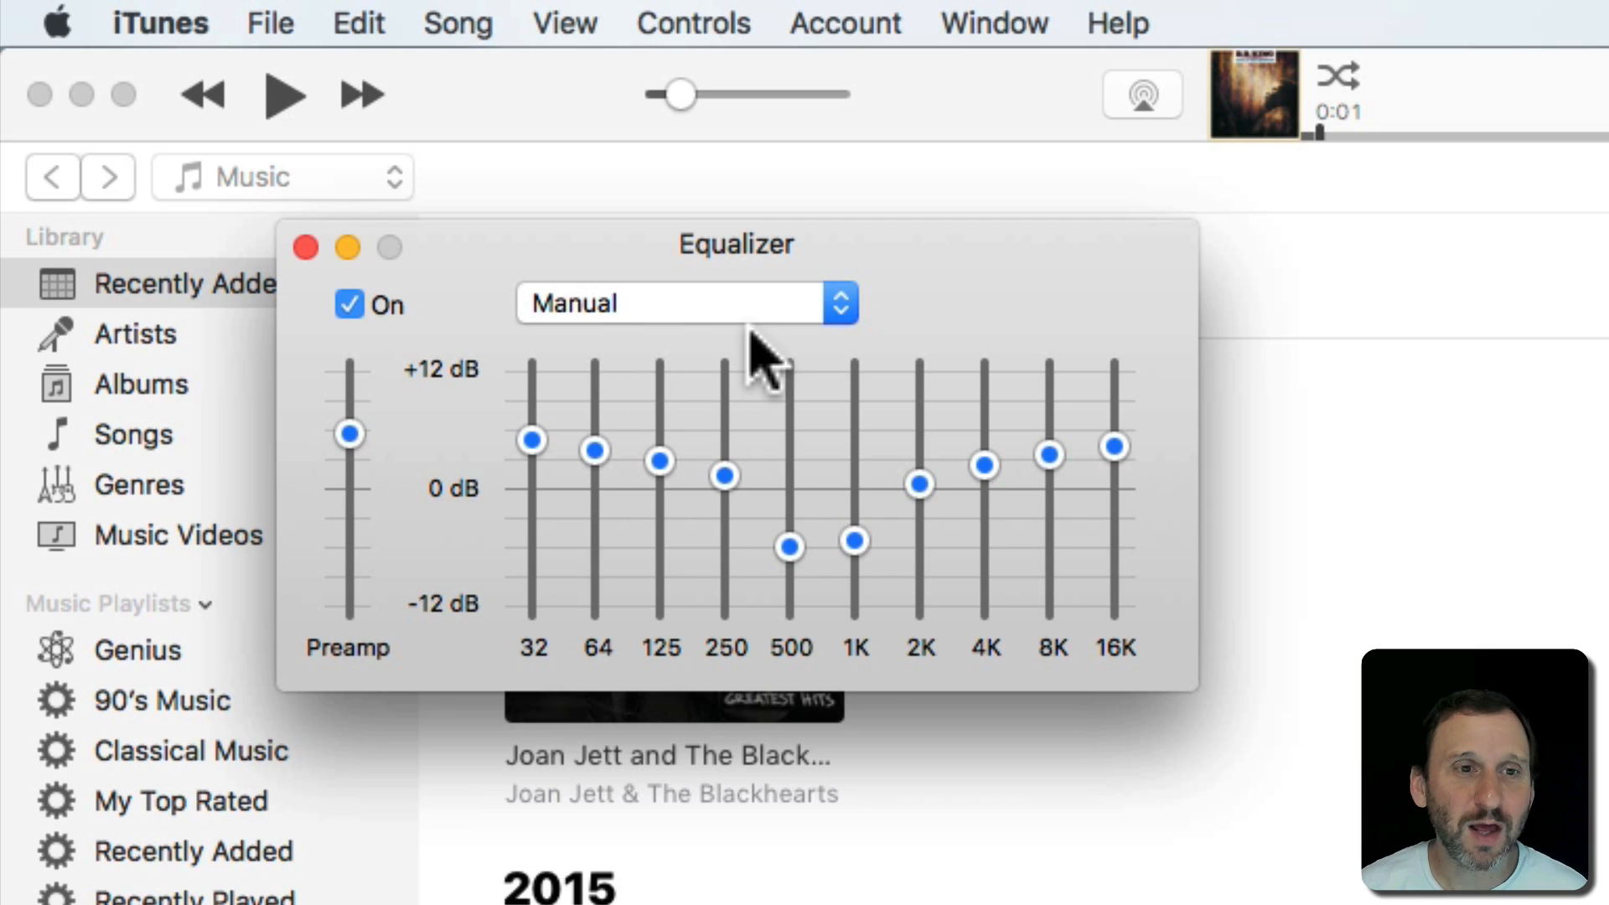
Step: Uncheck On in the Equalizer window, keeping the Manual curve
left_click(349, 304)
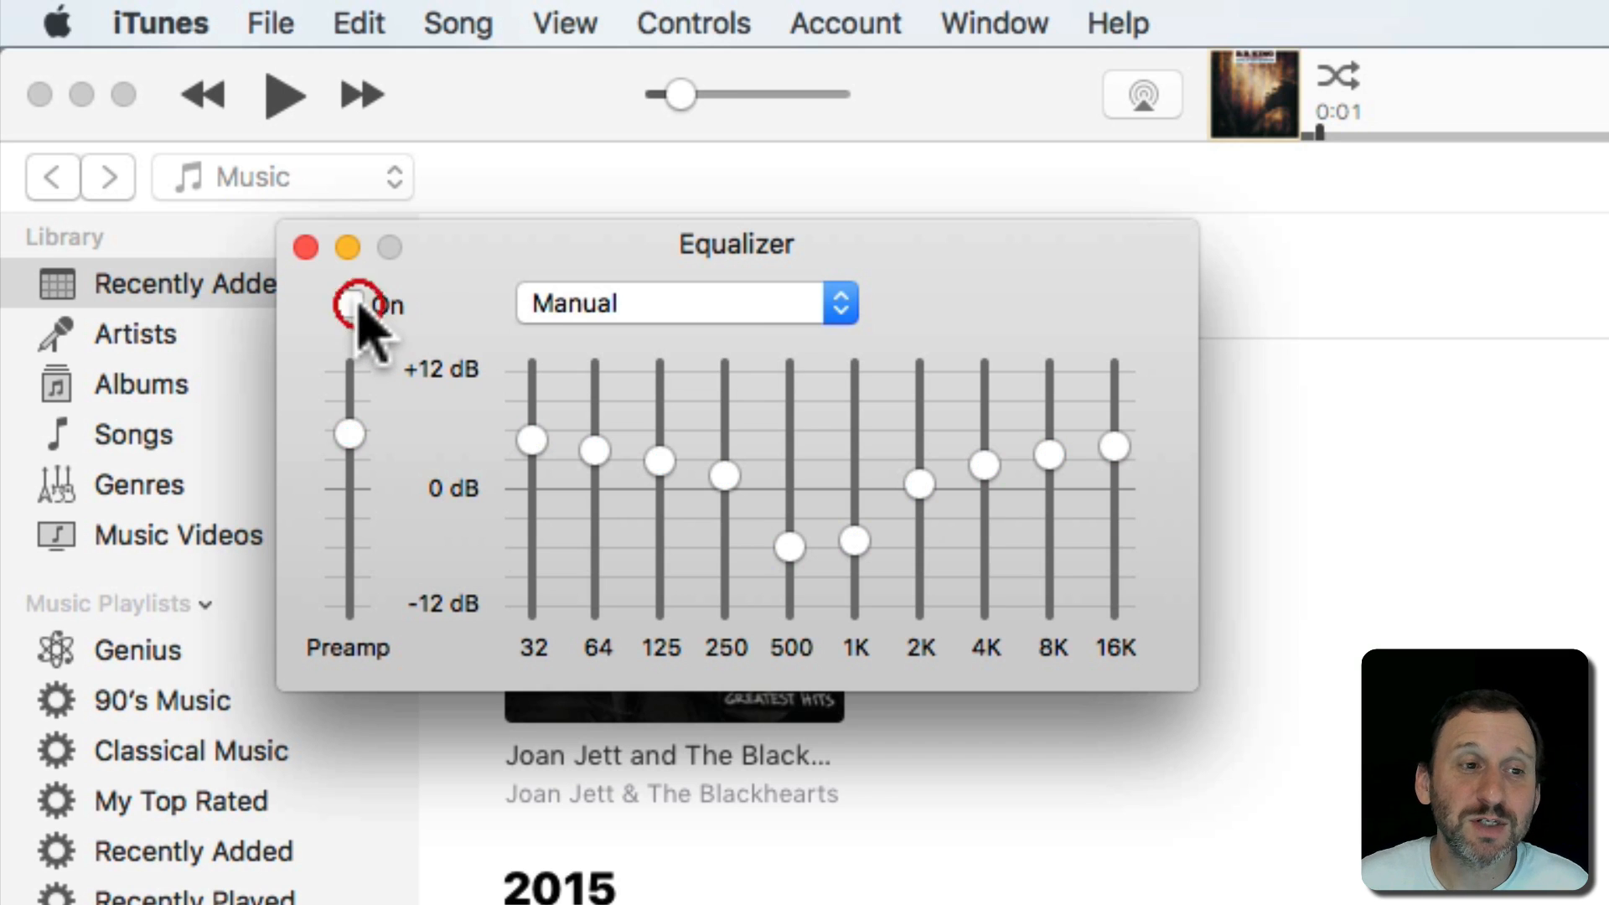